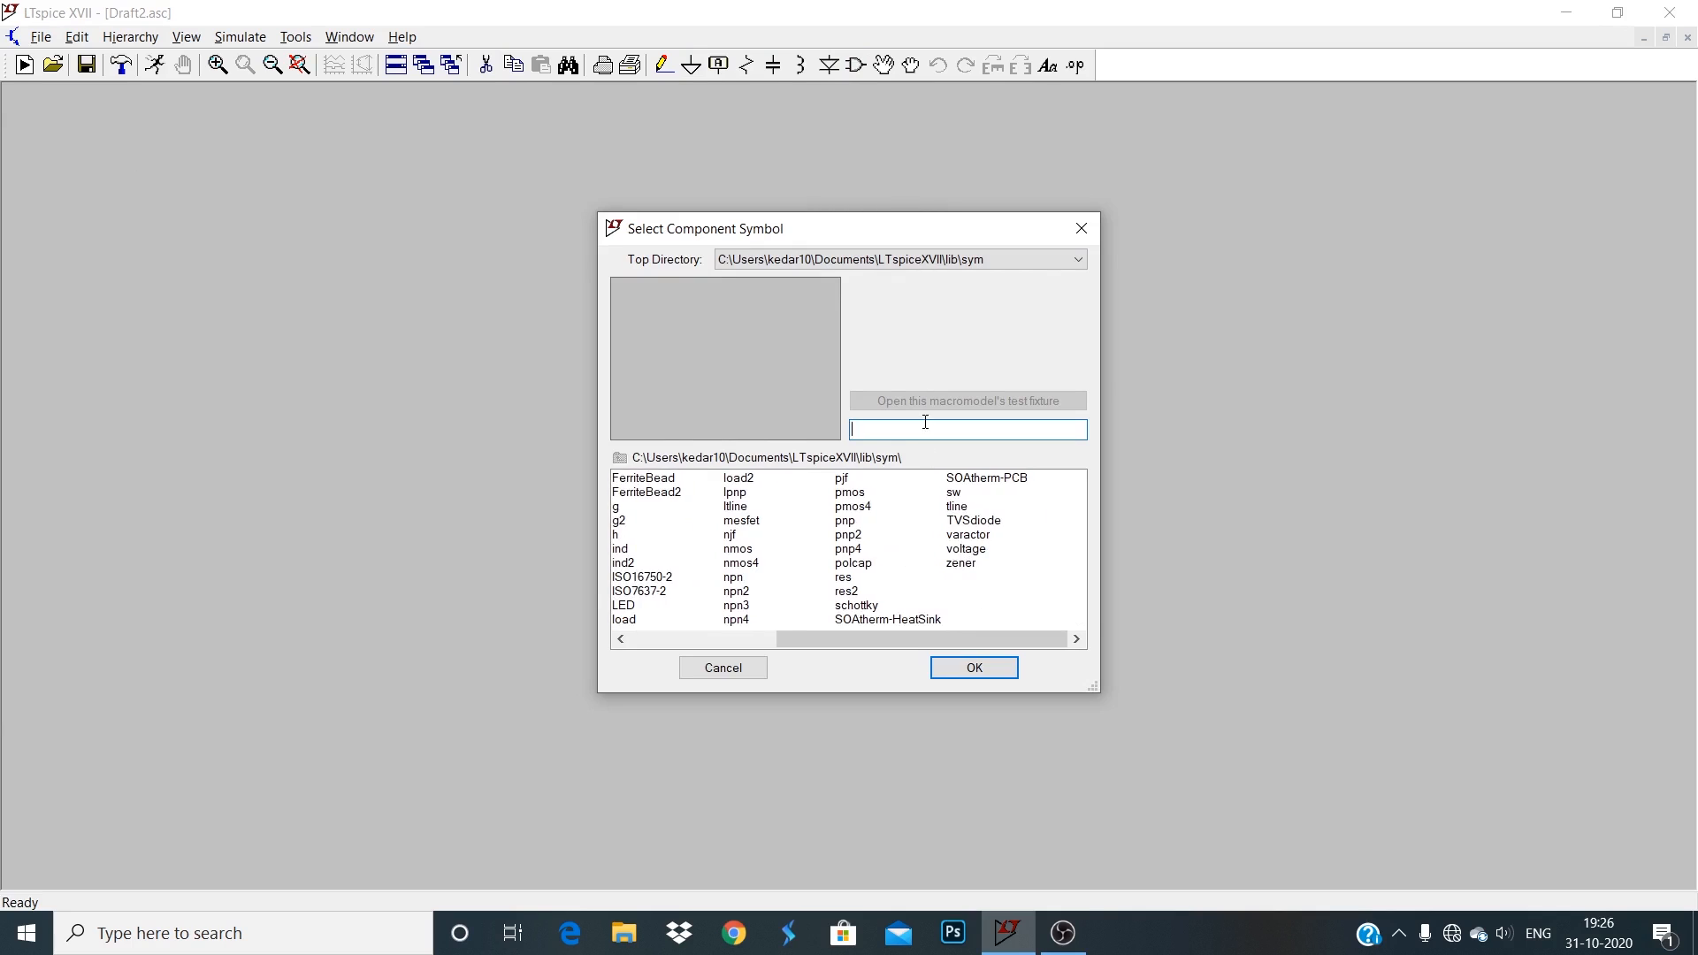
Place resistors R1–R4, voltage sources V1–V4 and op-amp U1 on the blank schematic.
click(971, 667)
text(vol)
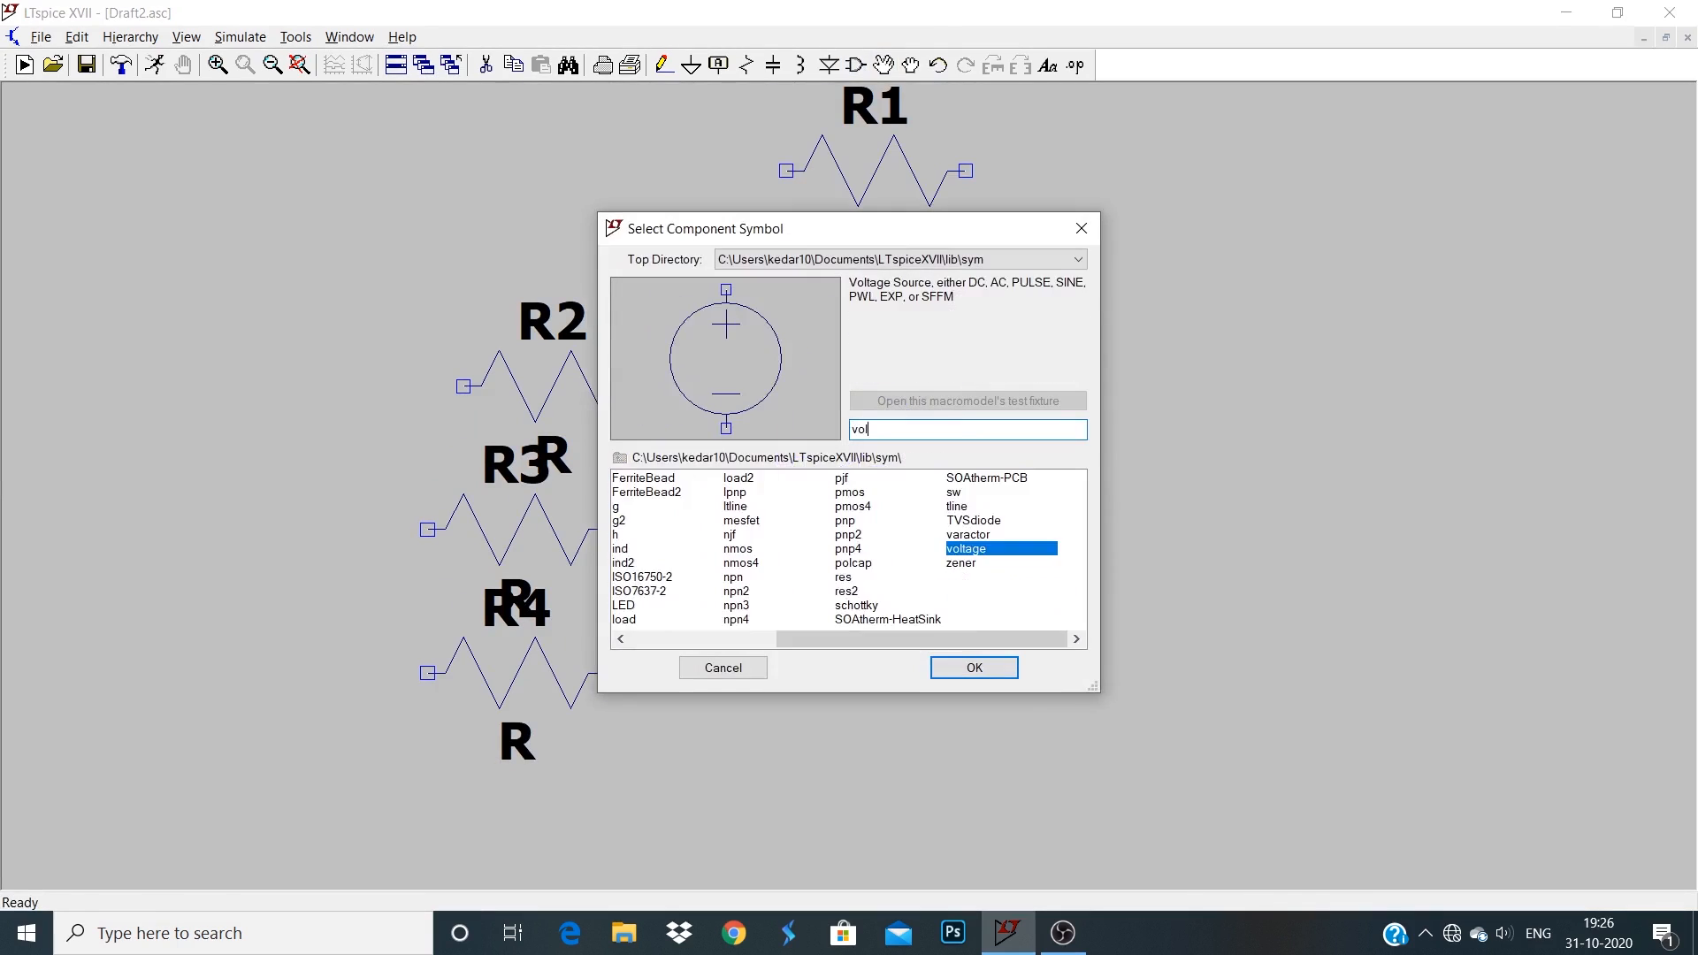
click(971, 667)
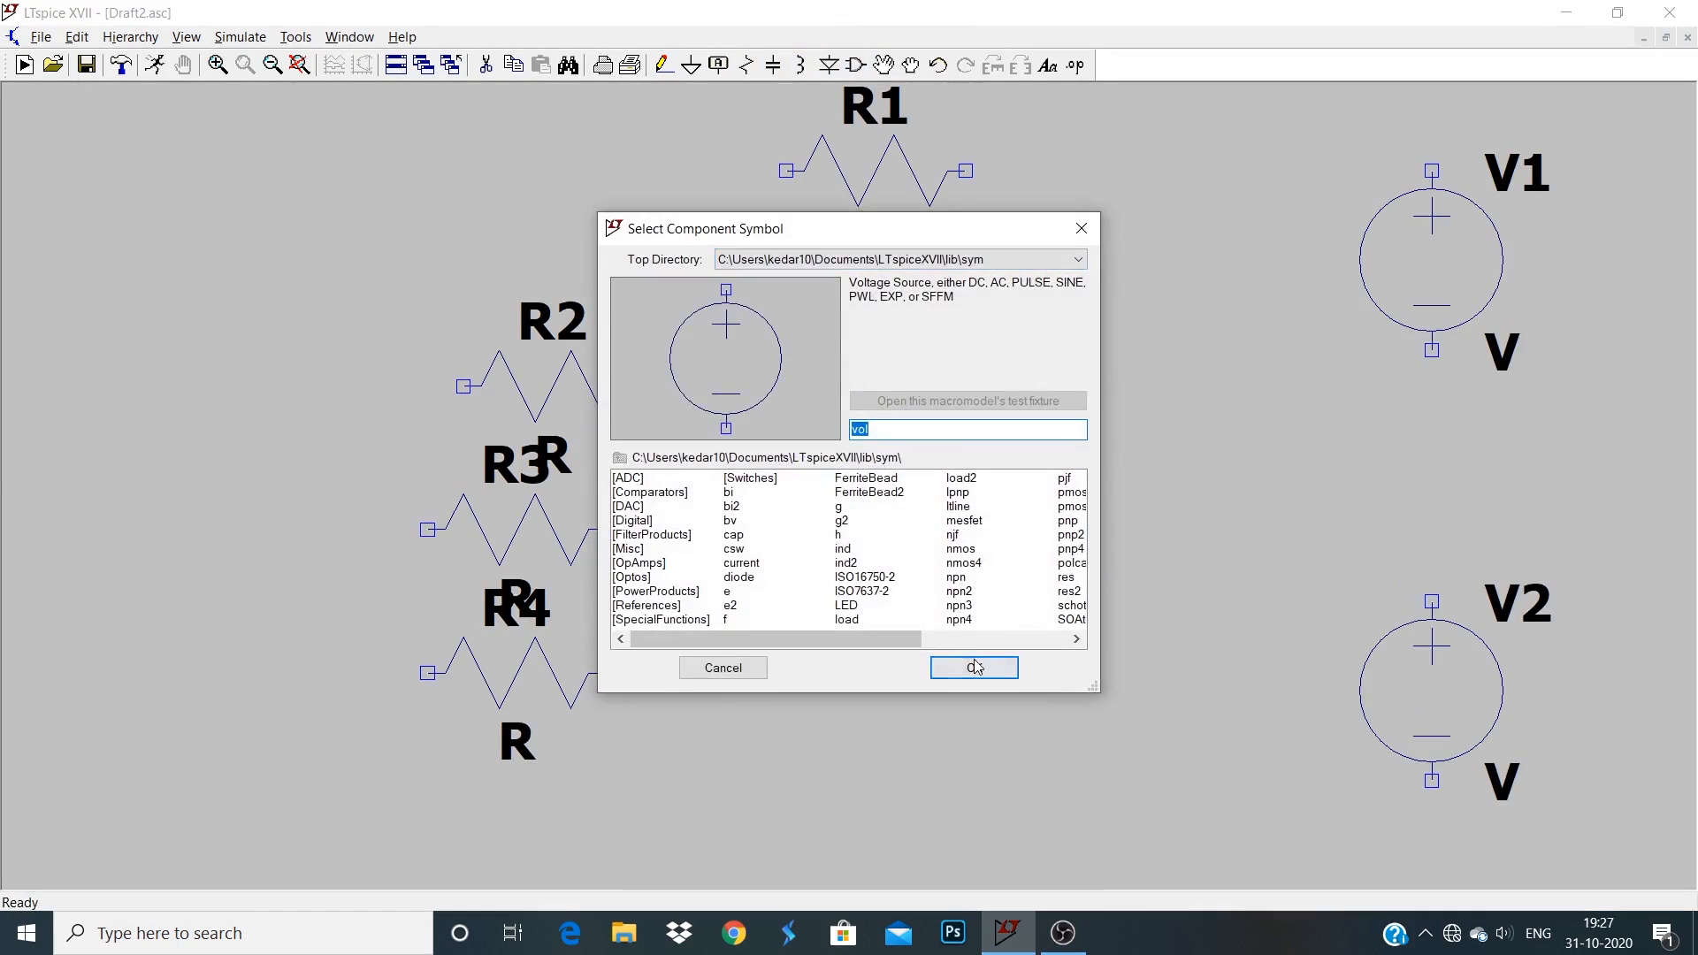
click(971, 667)
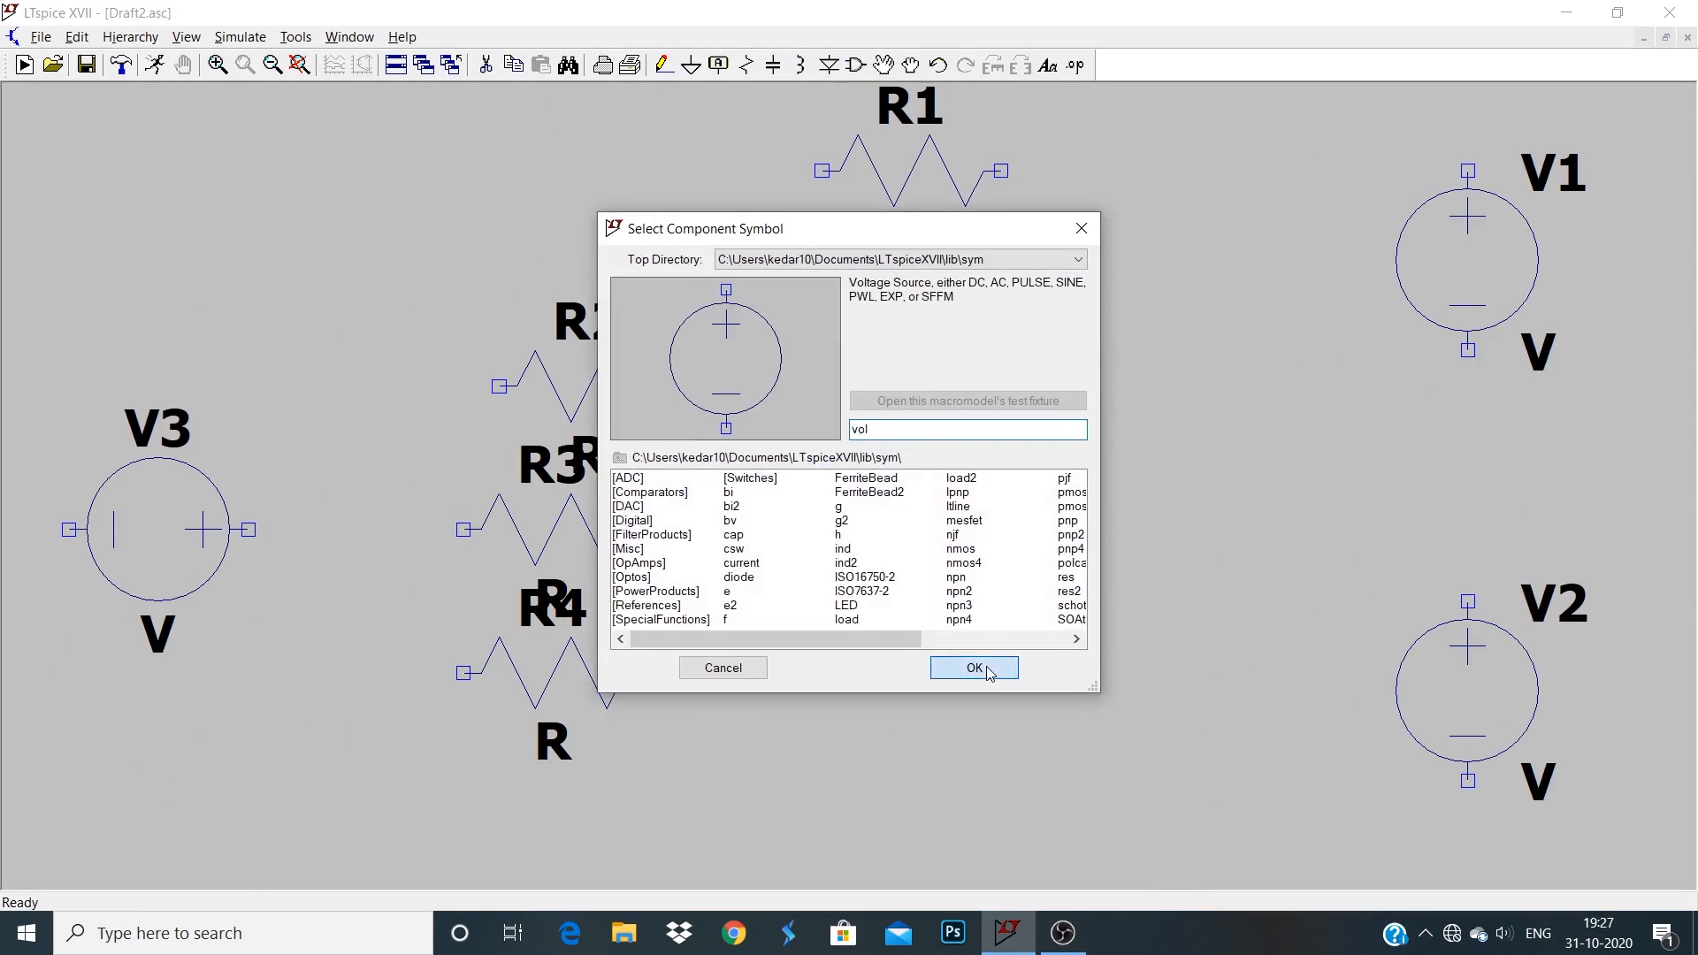
click(970, 667)
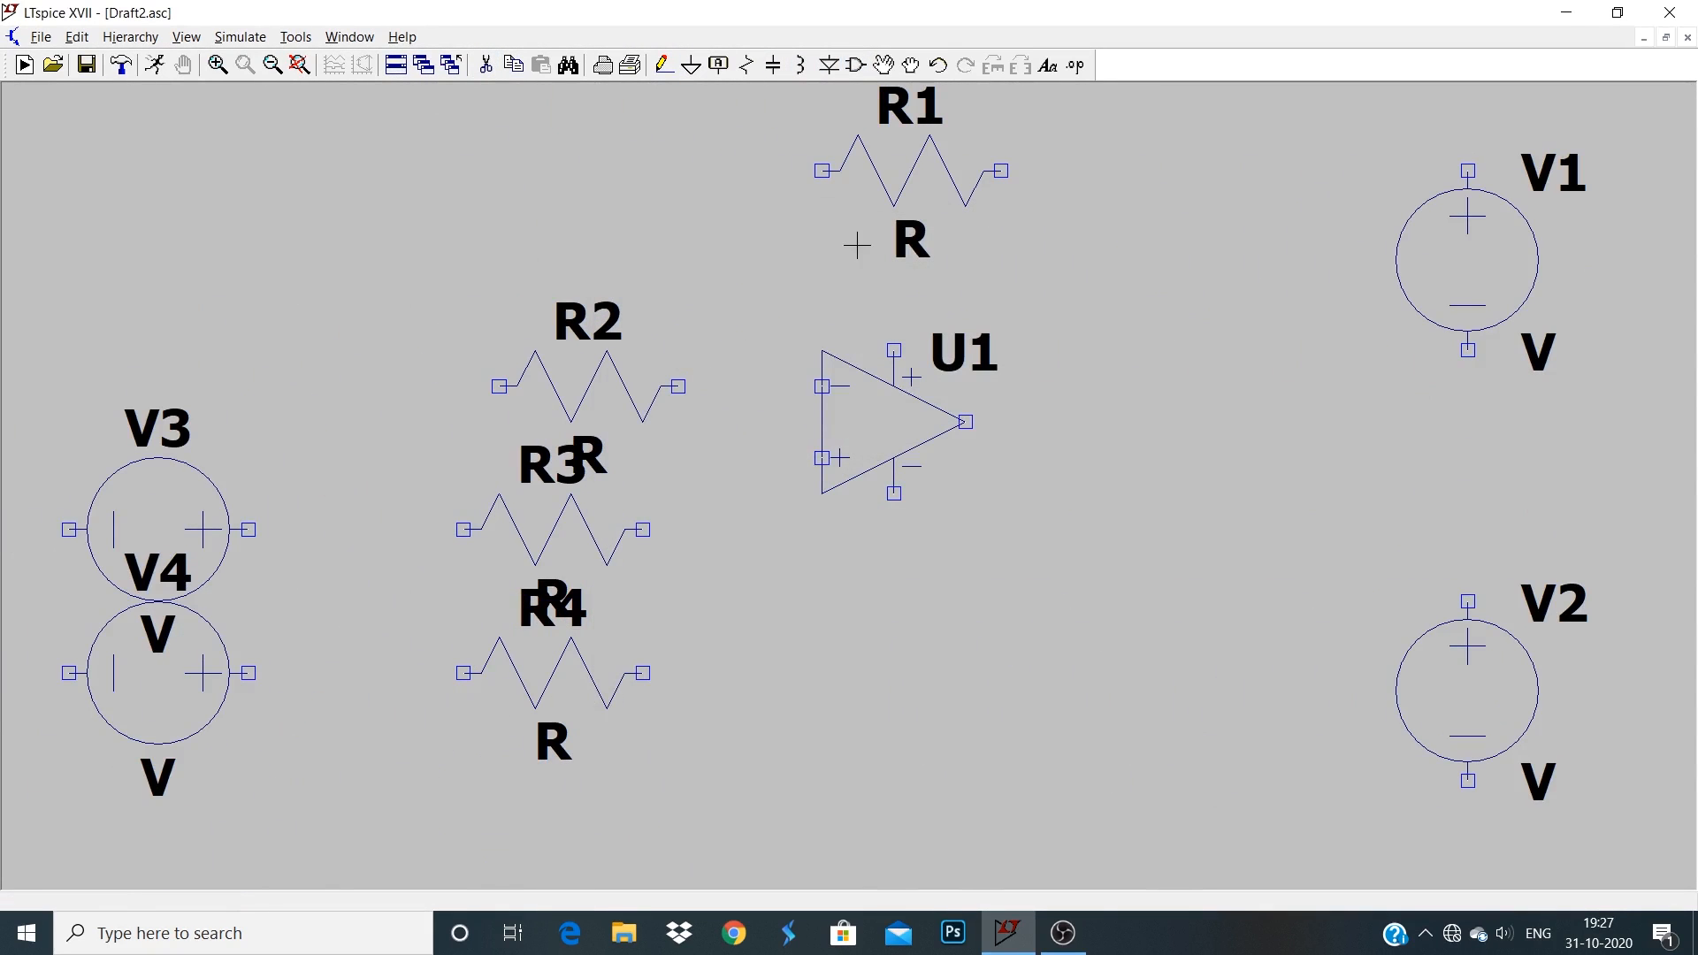
Wire the parts into the summing amplifier with ground symbols and V1, V2 as supply rails.
drag(681, 385, 824, 385)
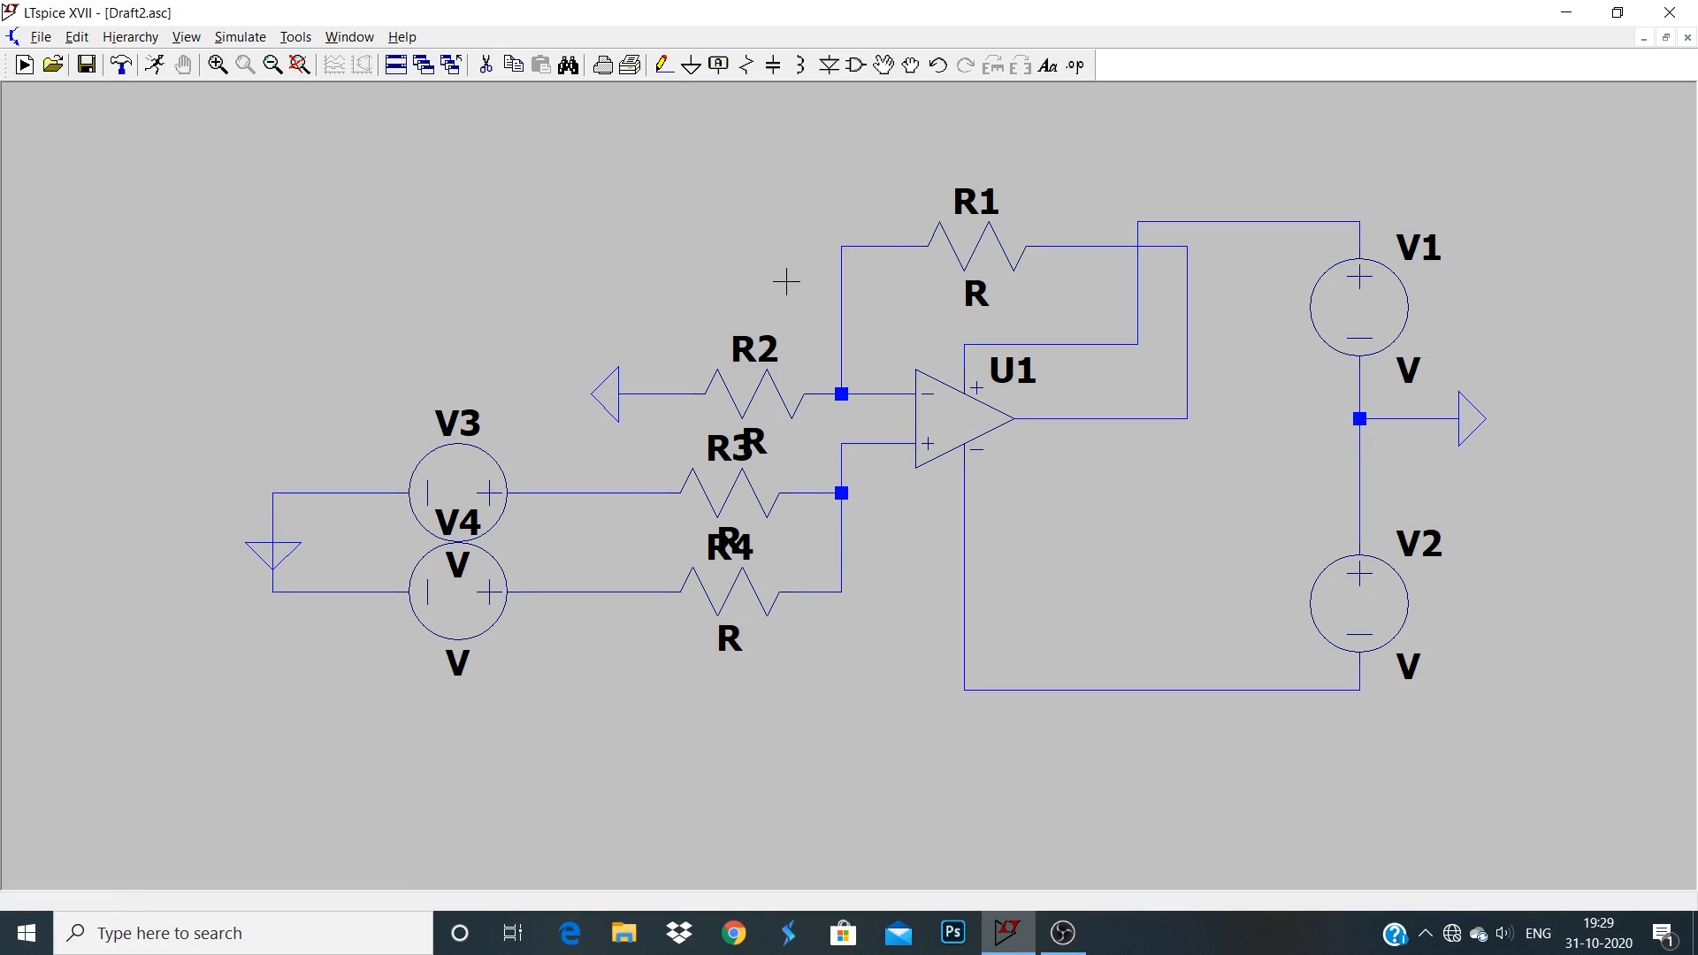
mouse_move(795, 292)
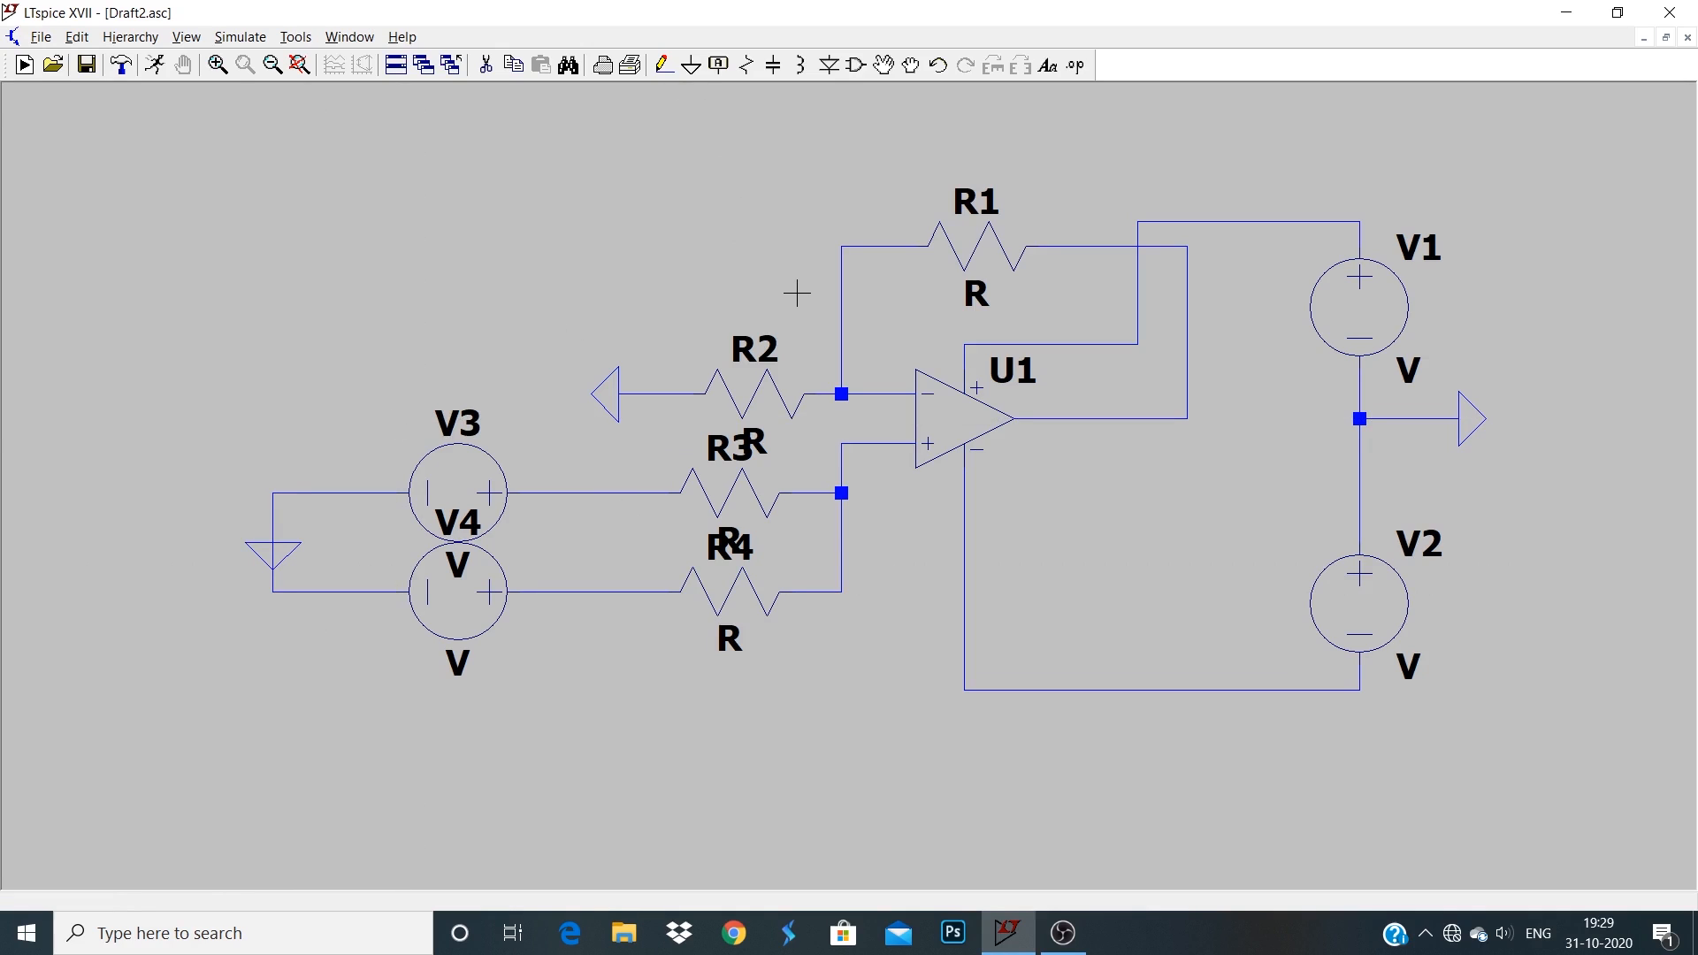
mouse_move(439, 633)
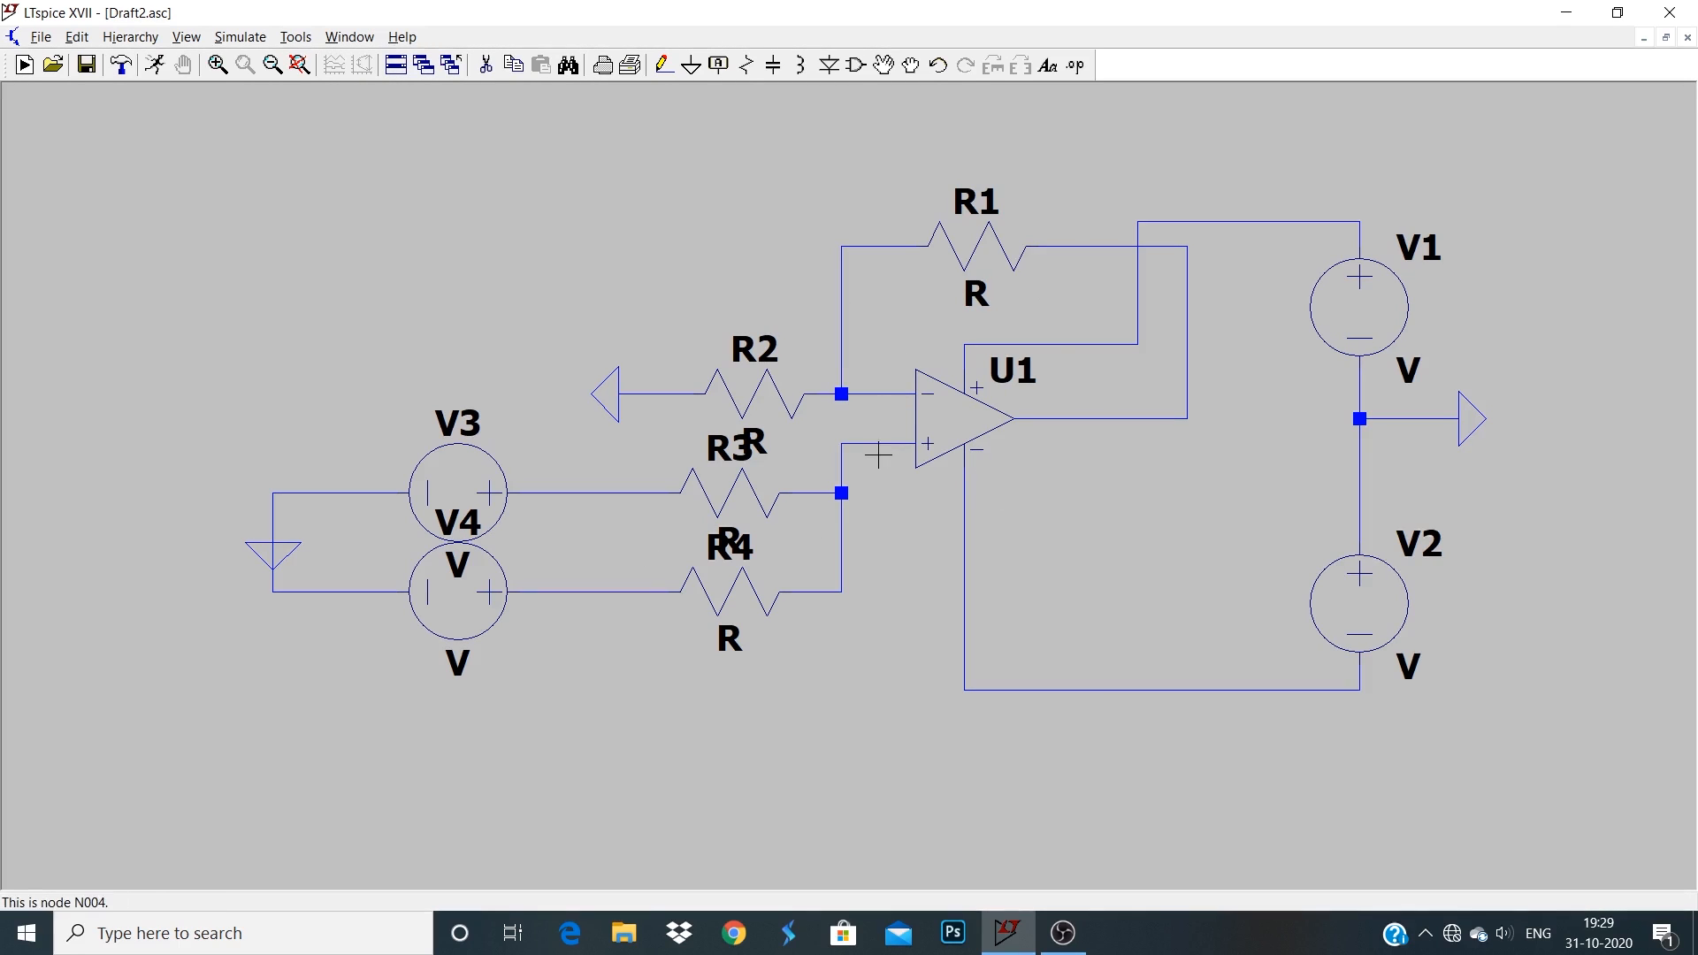
mouse_move(466, 444)
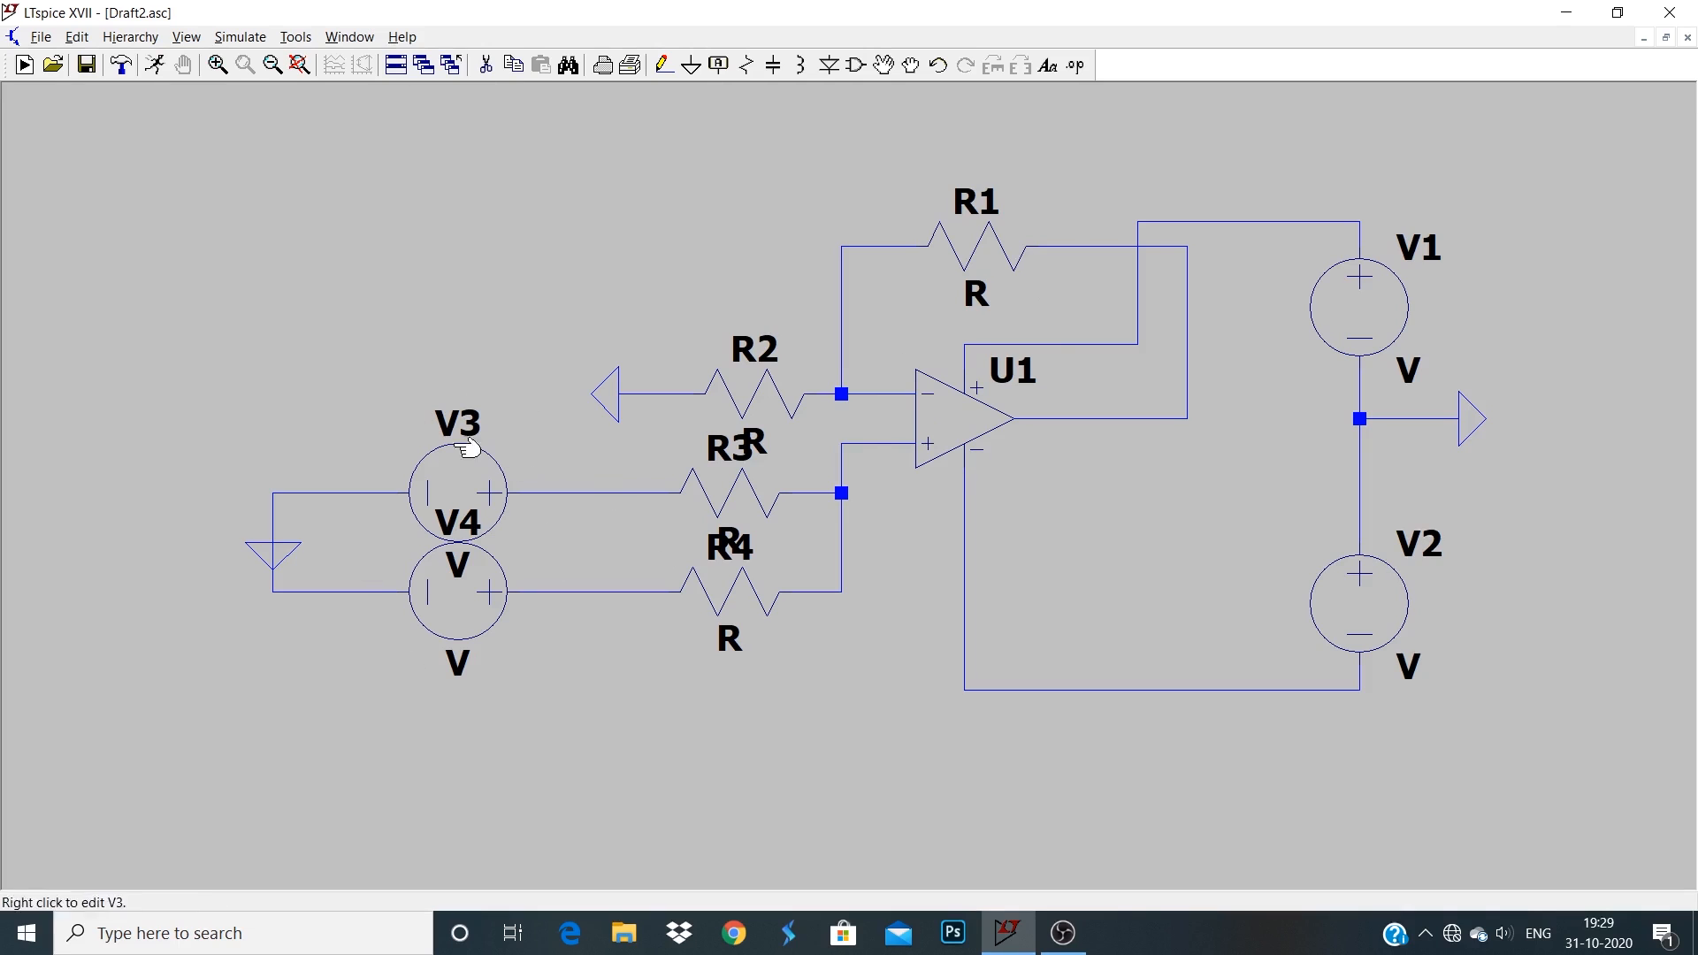
mouse_move(501, 578)
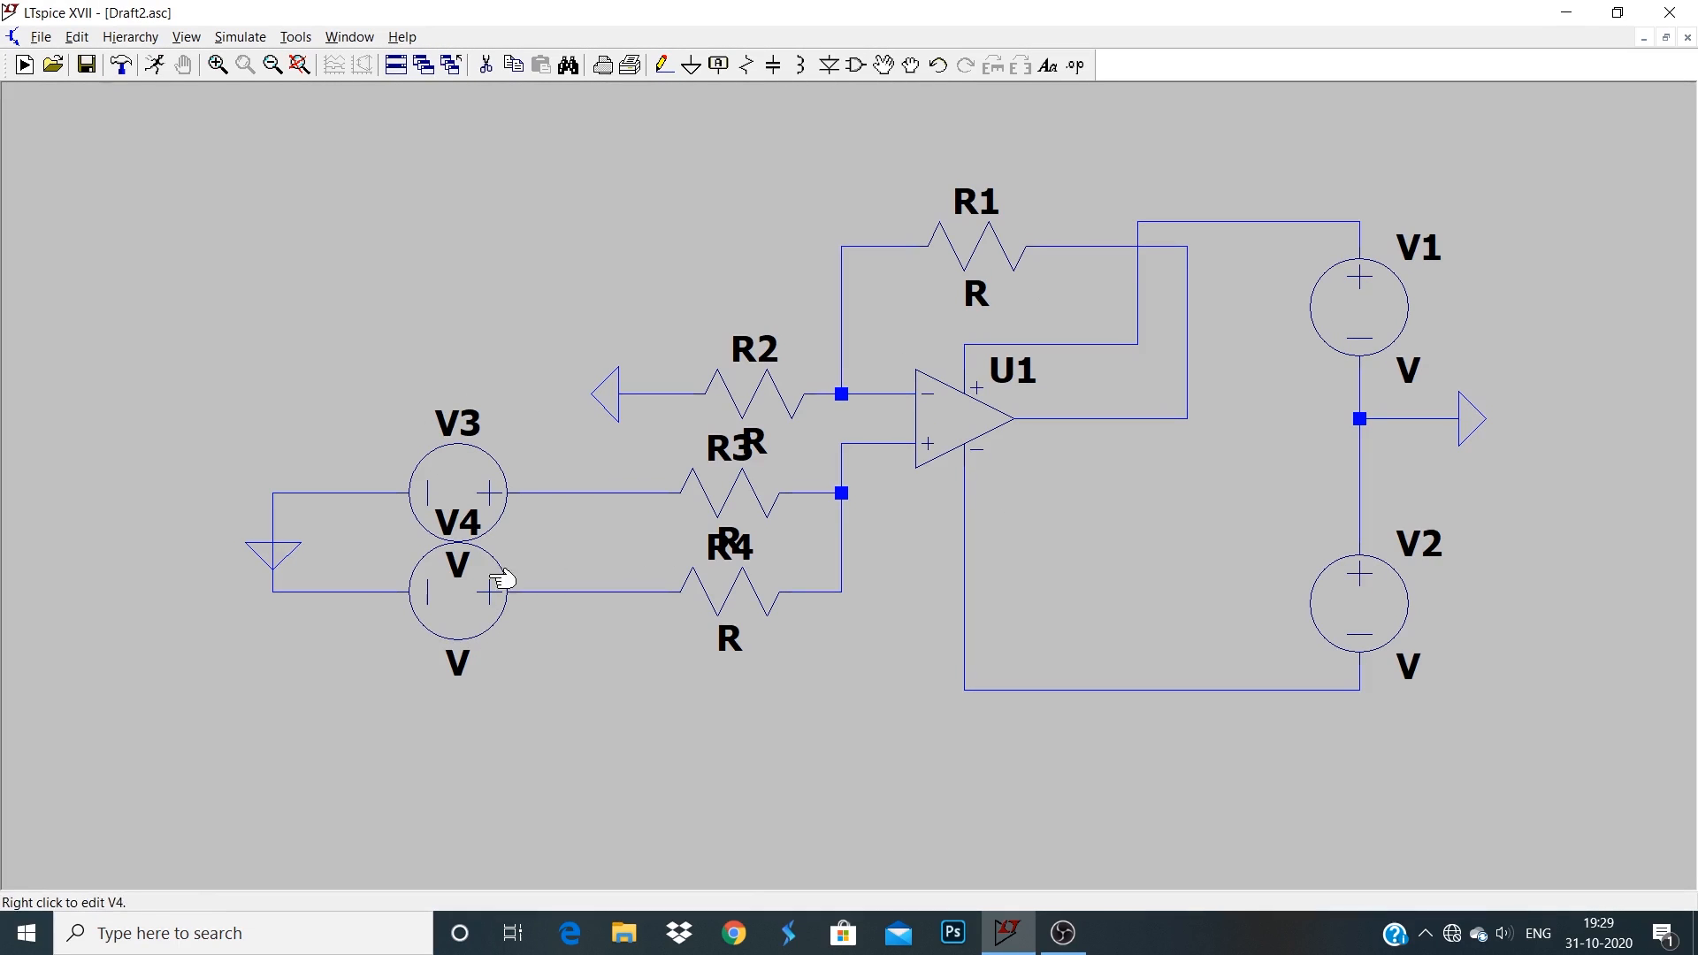
mouse_move(521, 489)
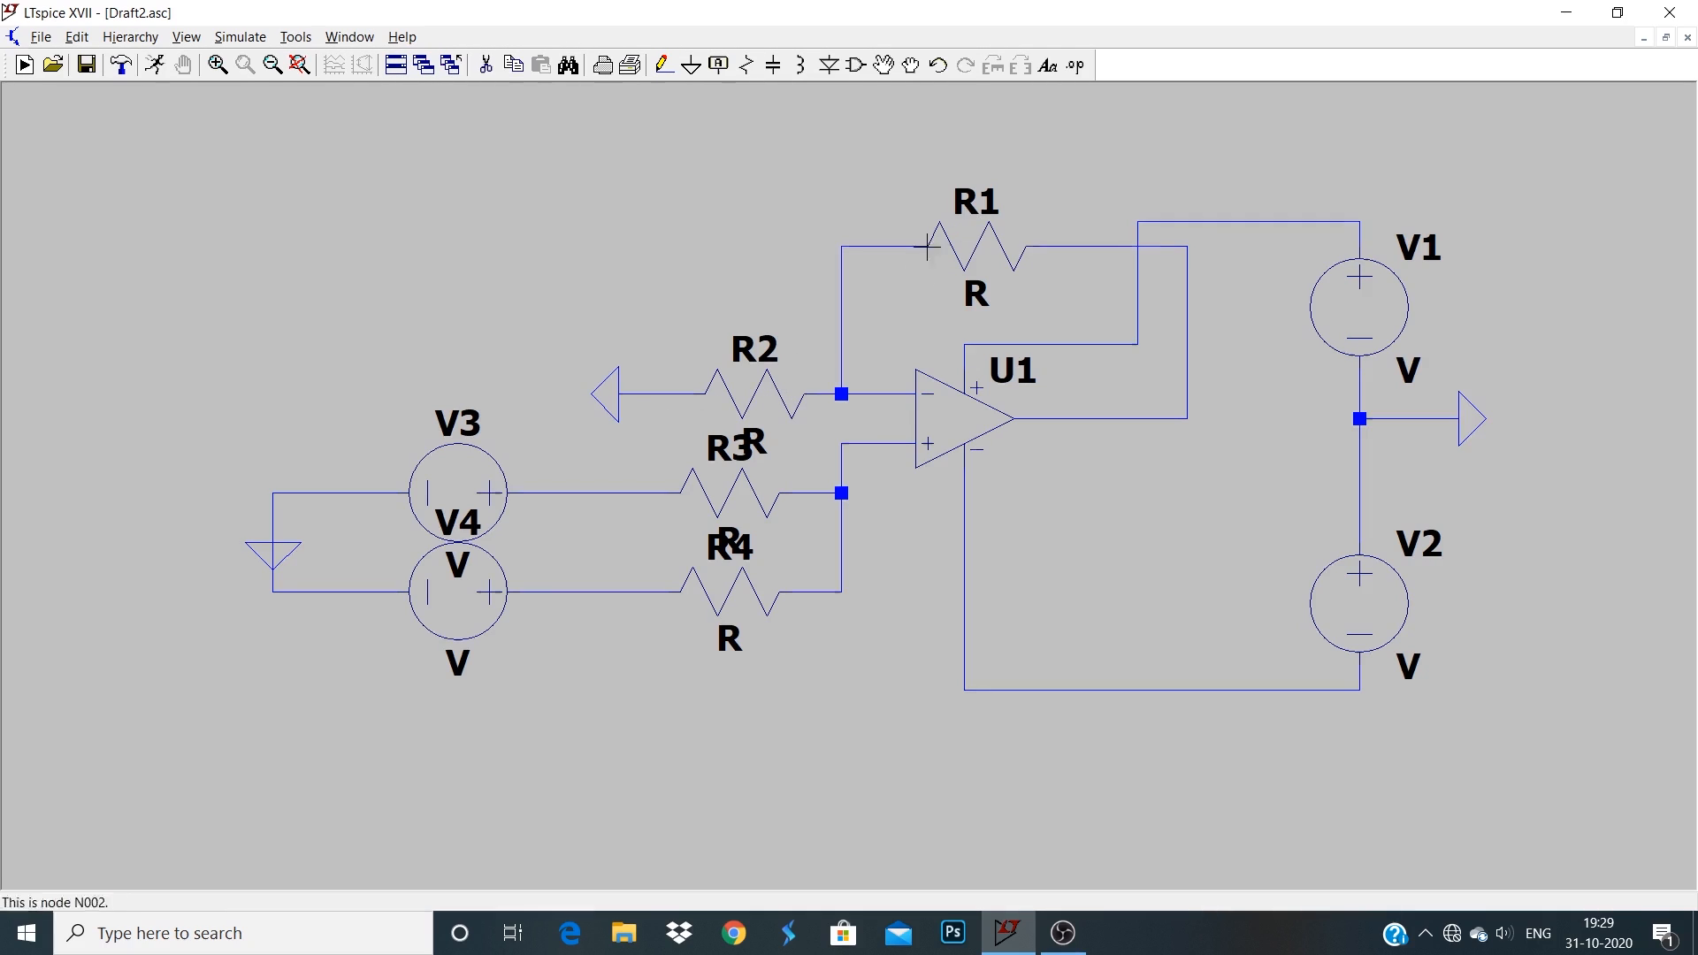
mouse_move(989, 213)
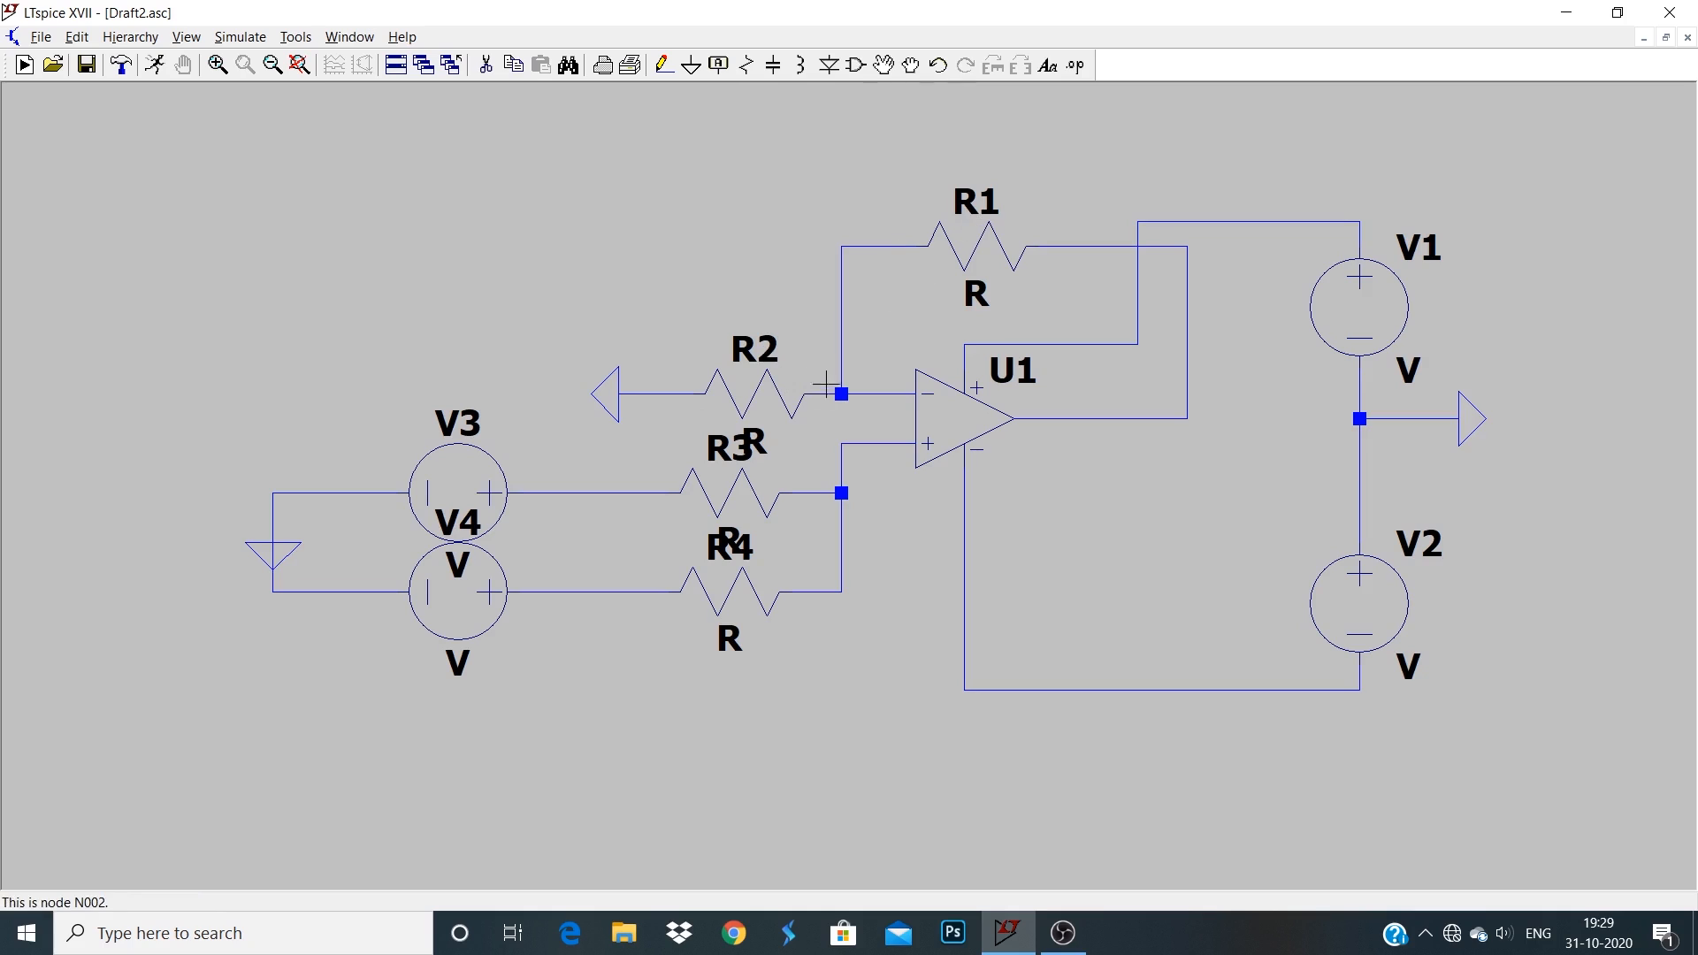
mouse_move(753, 619)
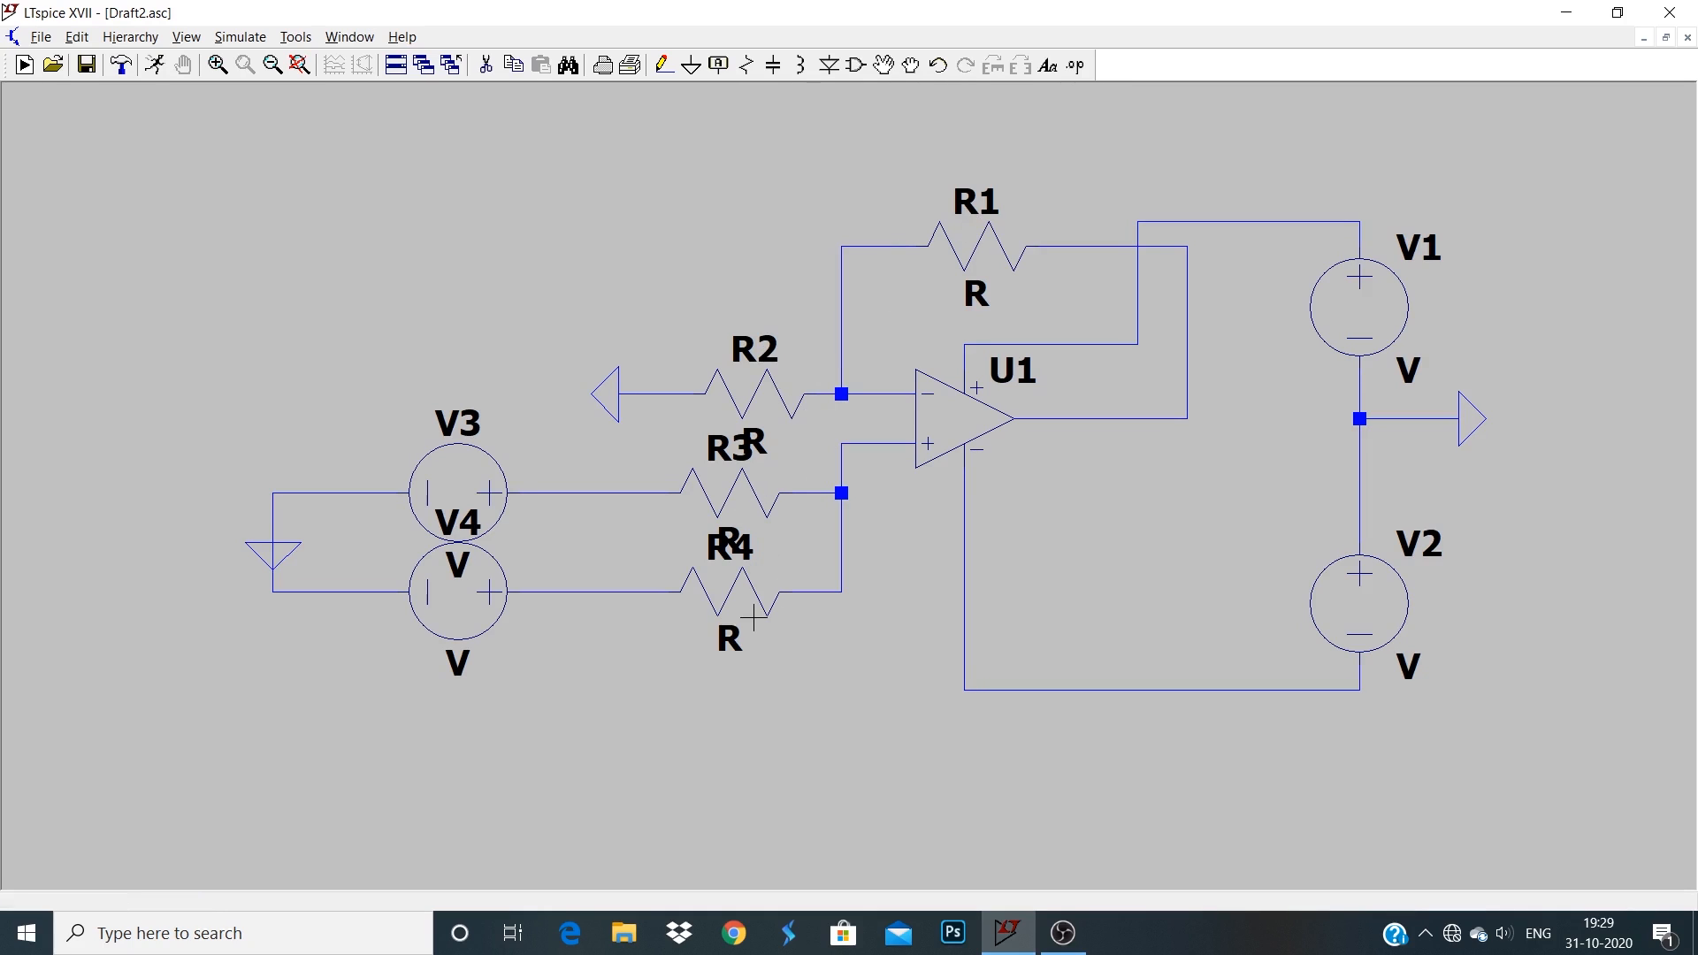
mouse_move(973, 269)
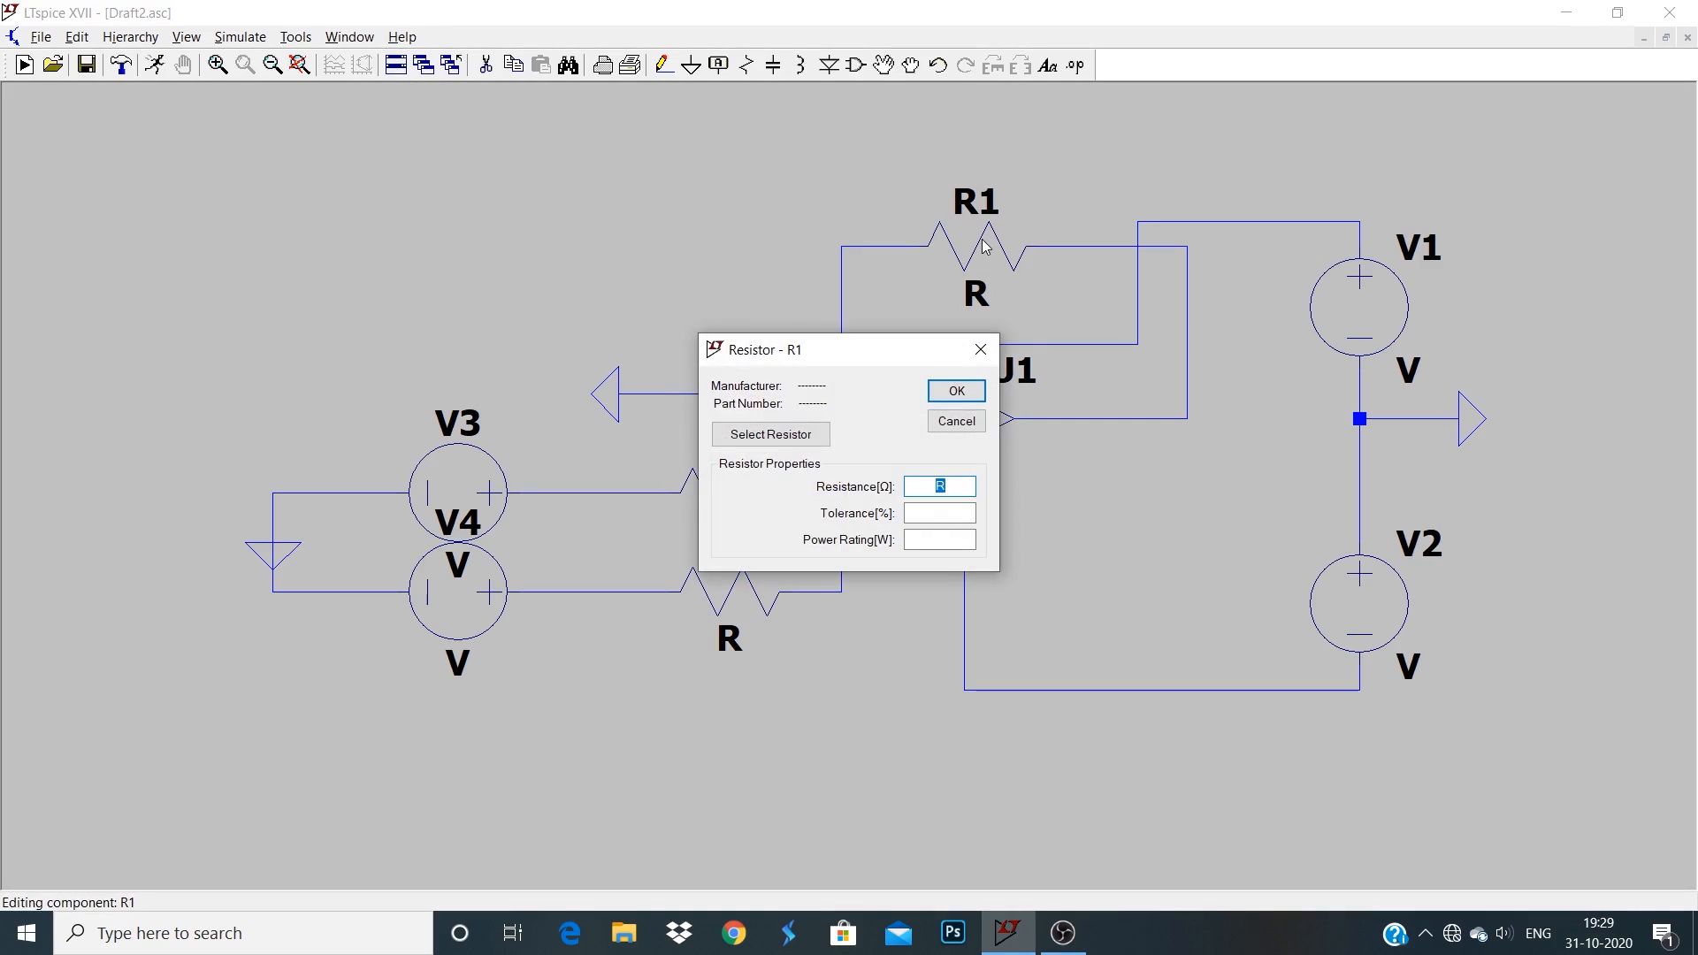
Give R1 and R2 a resistance of 10k, then move on to R3 for its 20k value.
text(10k)
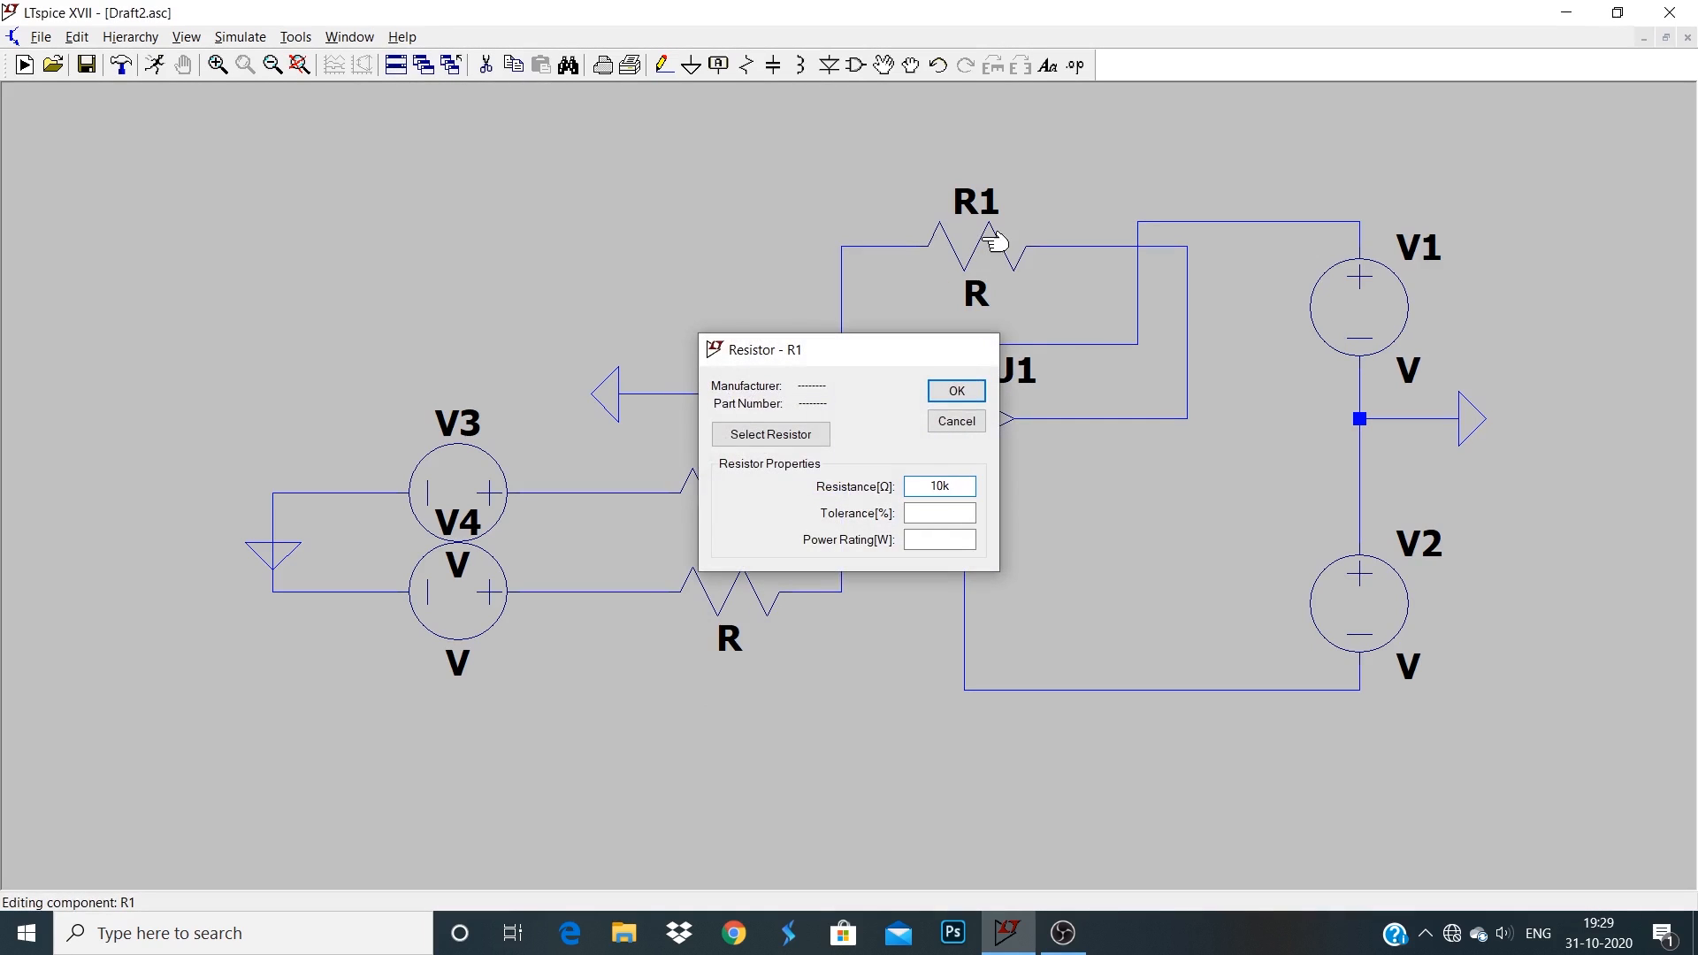
click(954, 391)
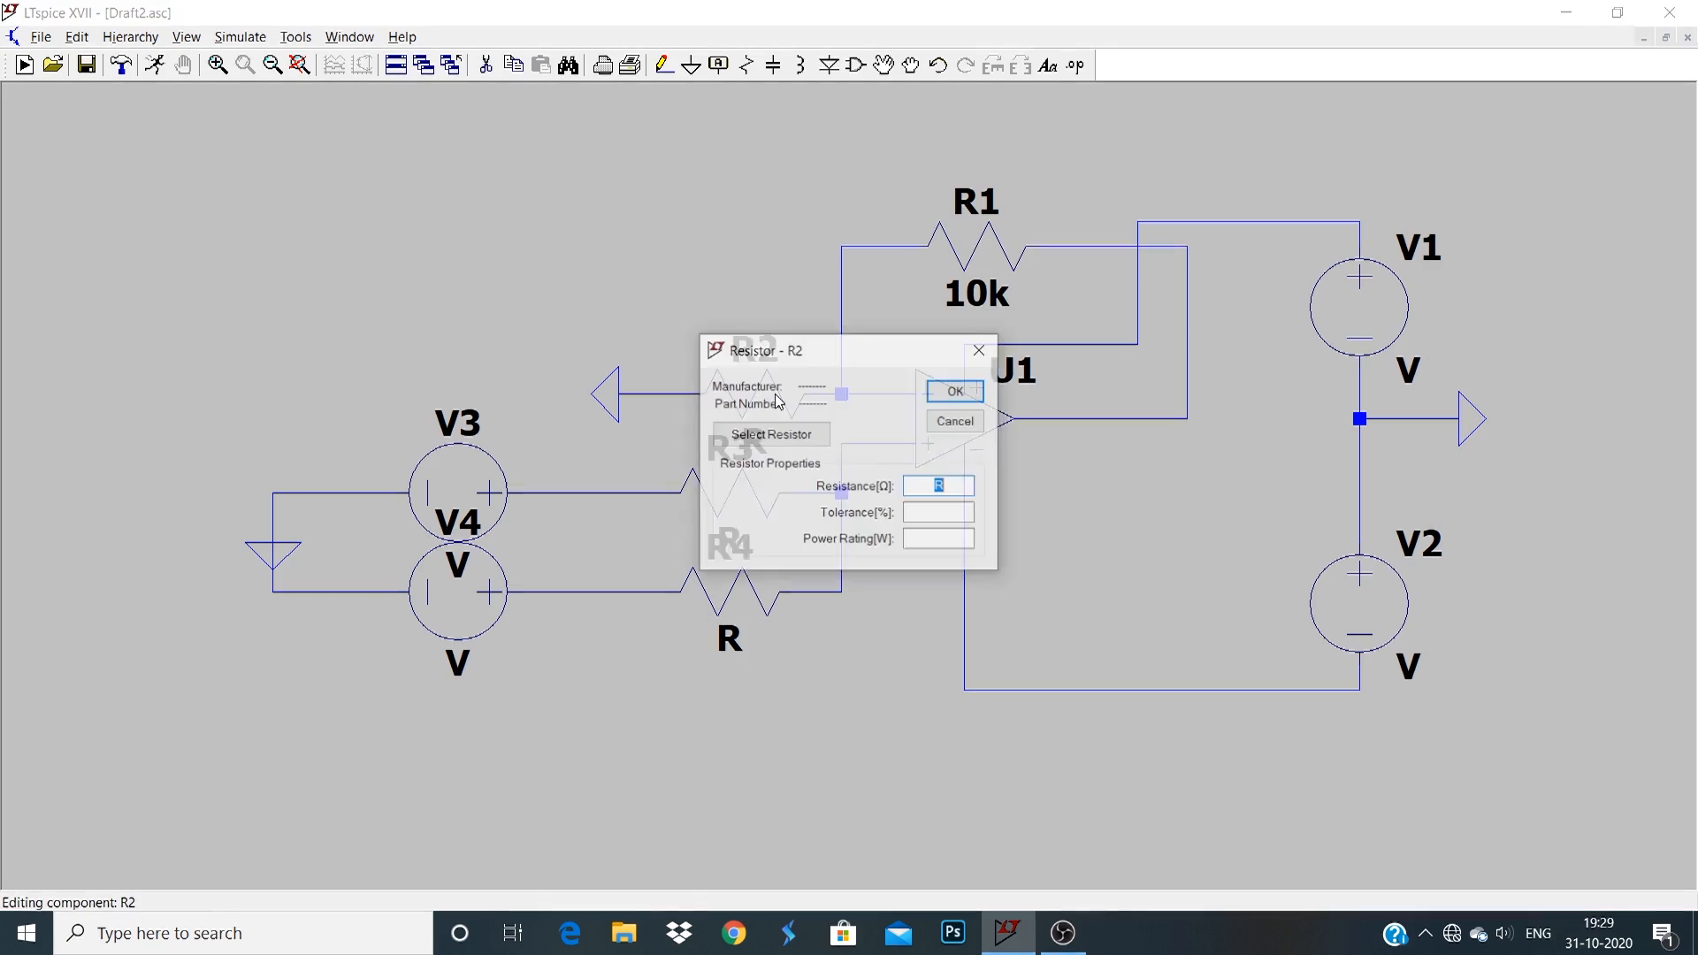
text(10l)
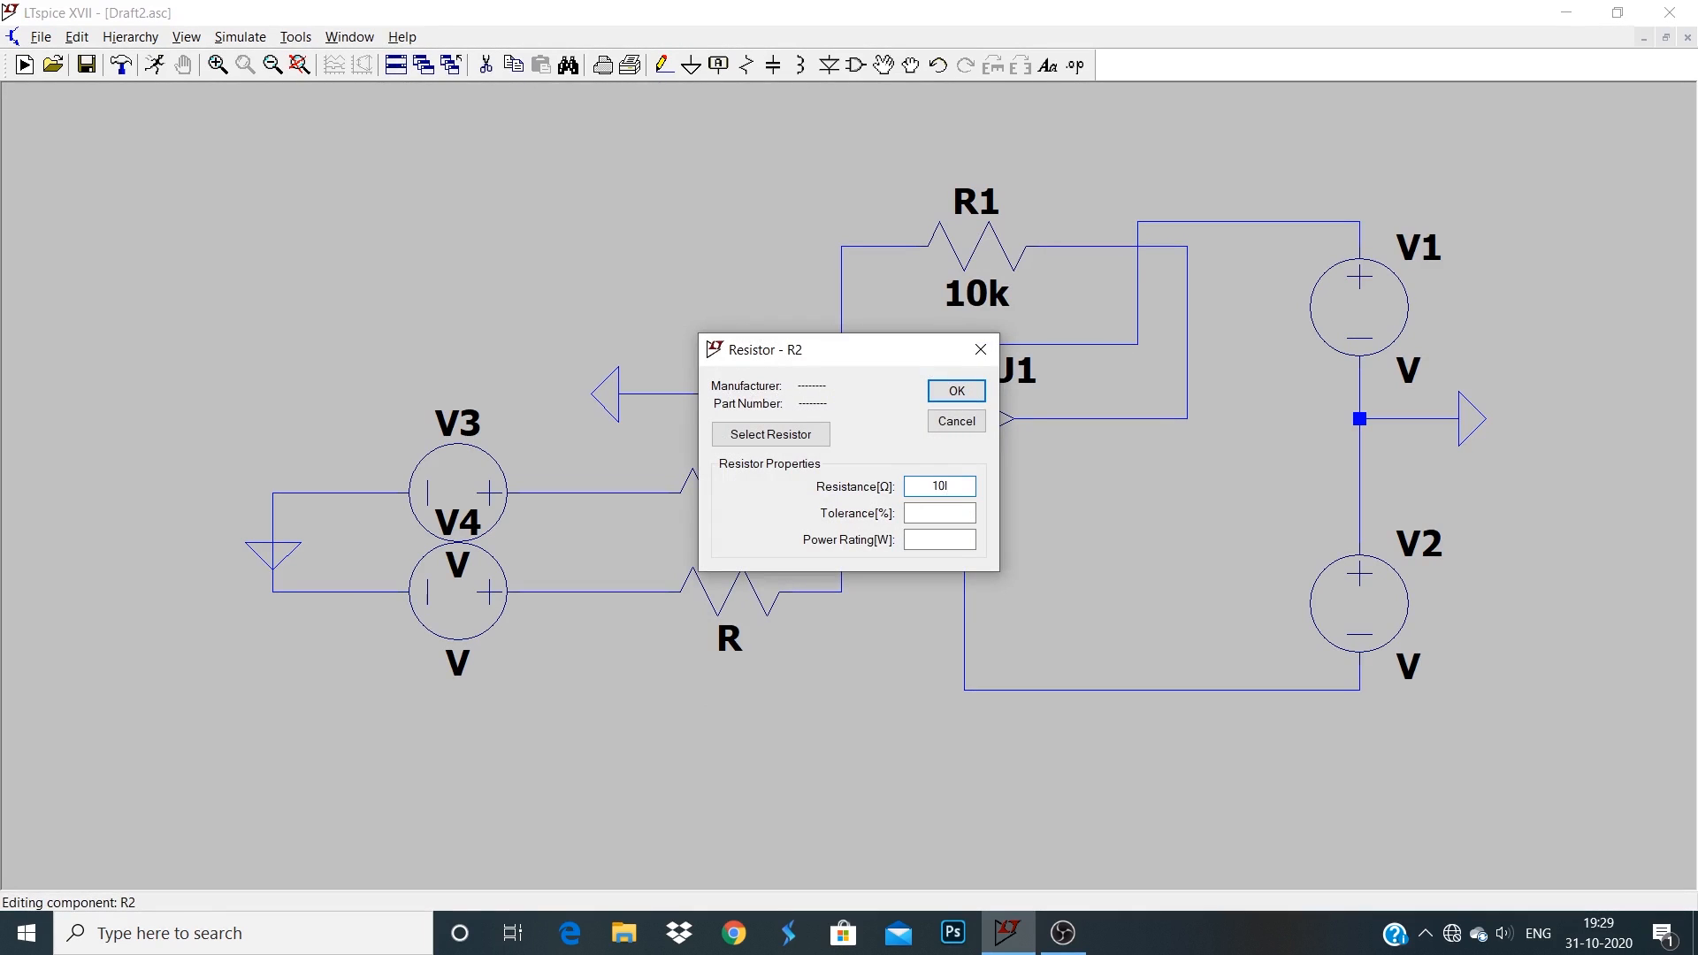
click(955, 390)
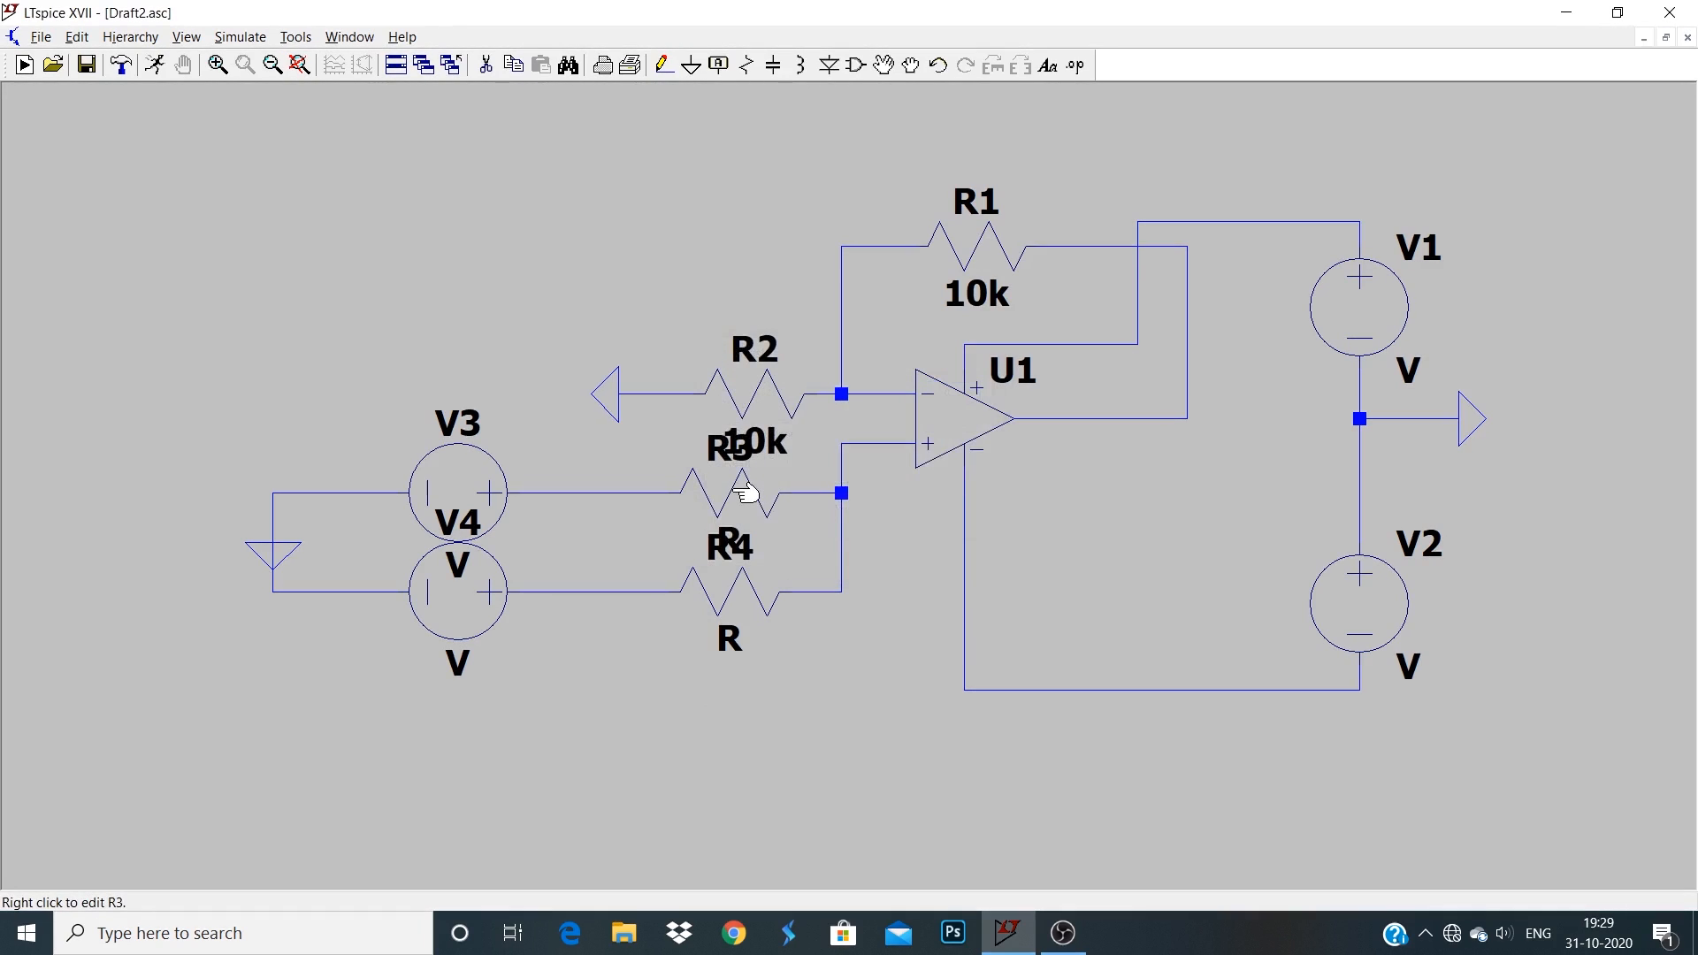
right_click(745, 493)
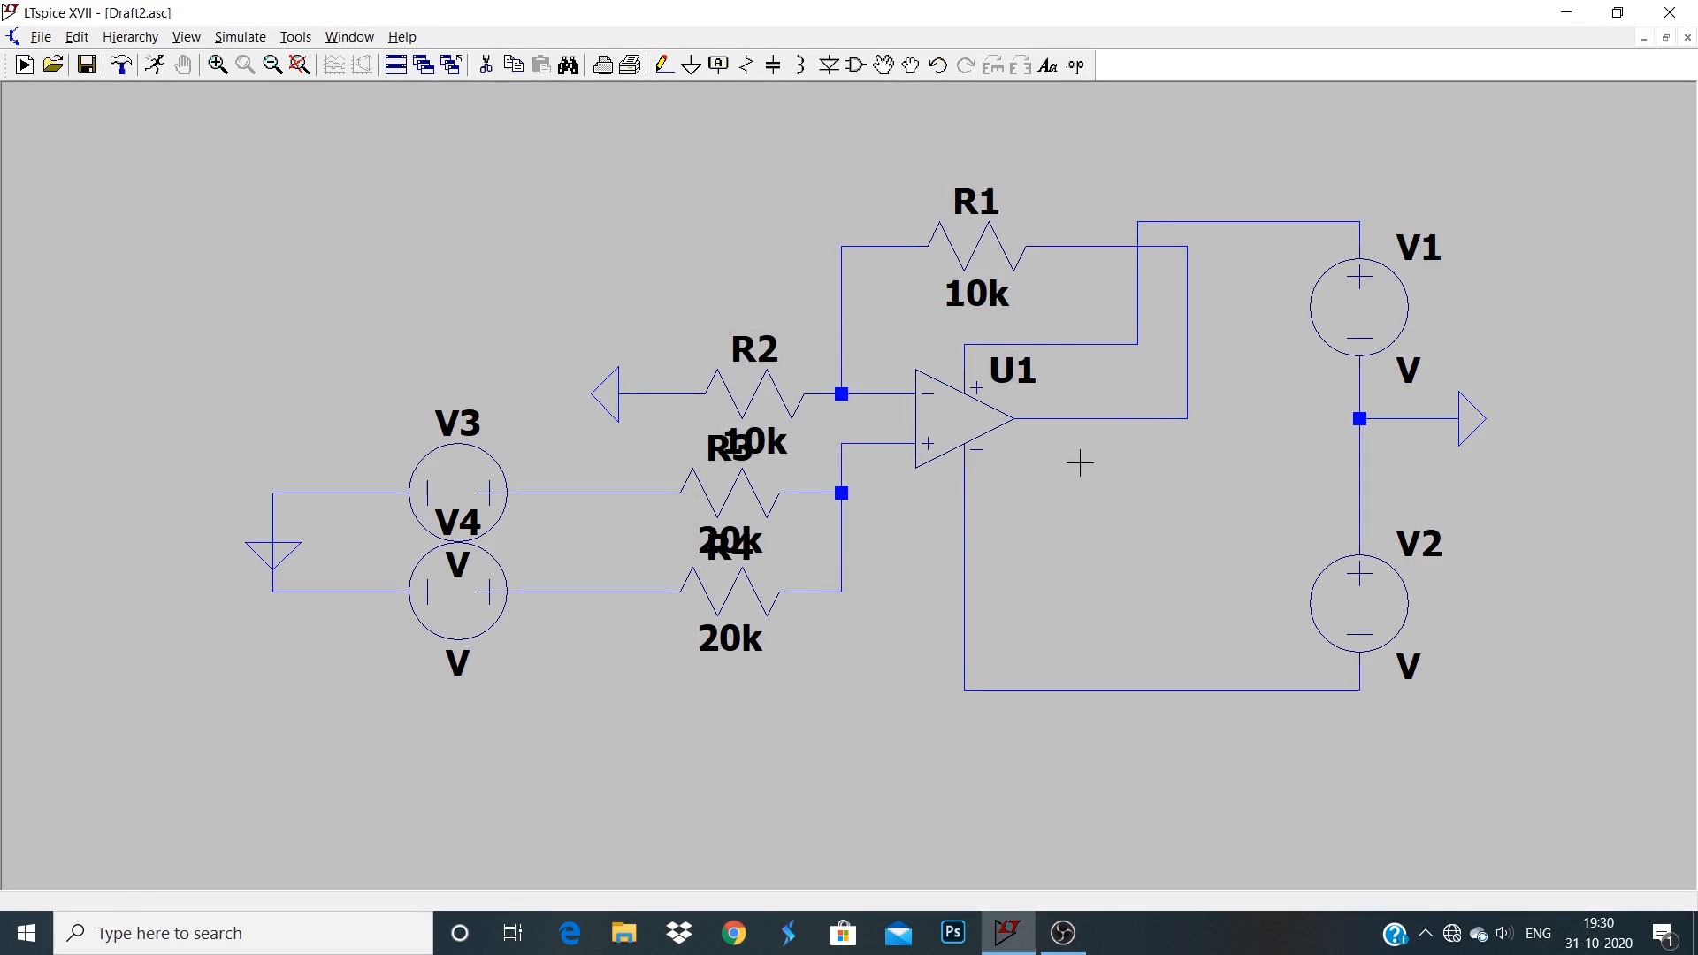
mouse_move(439, 423)
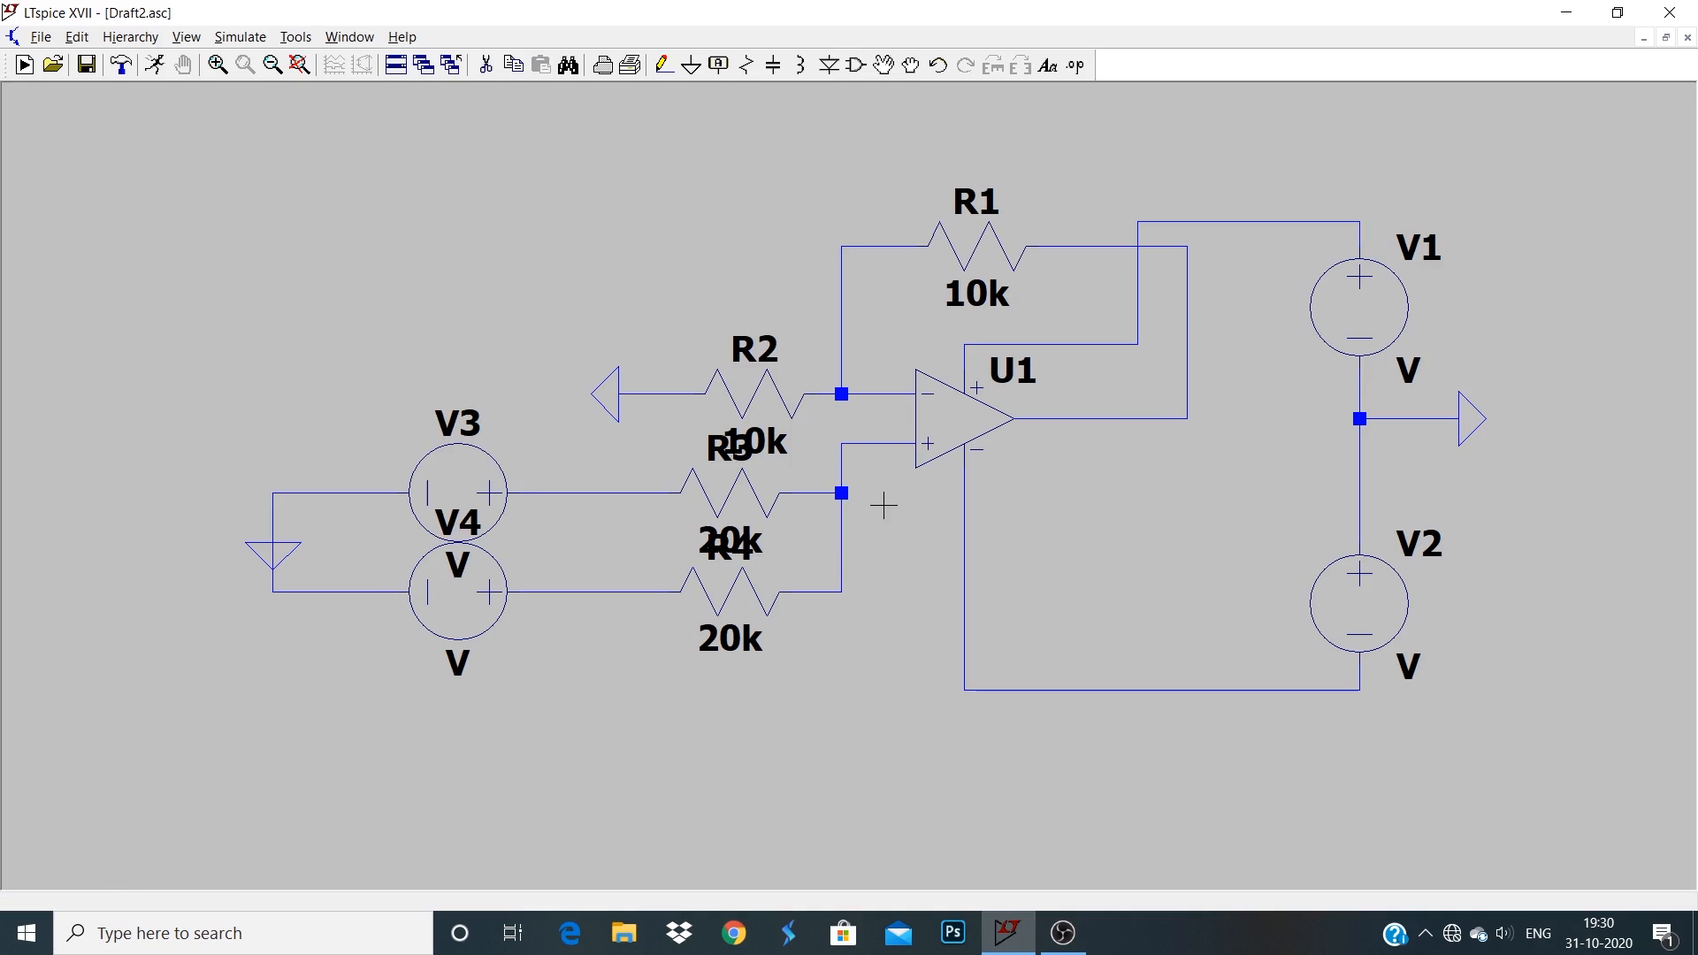
mouse_move(1413, 300)
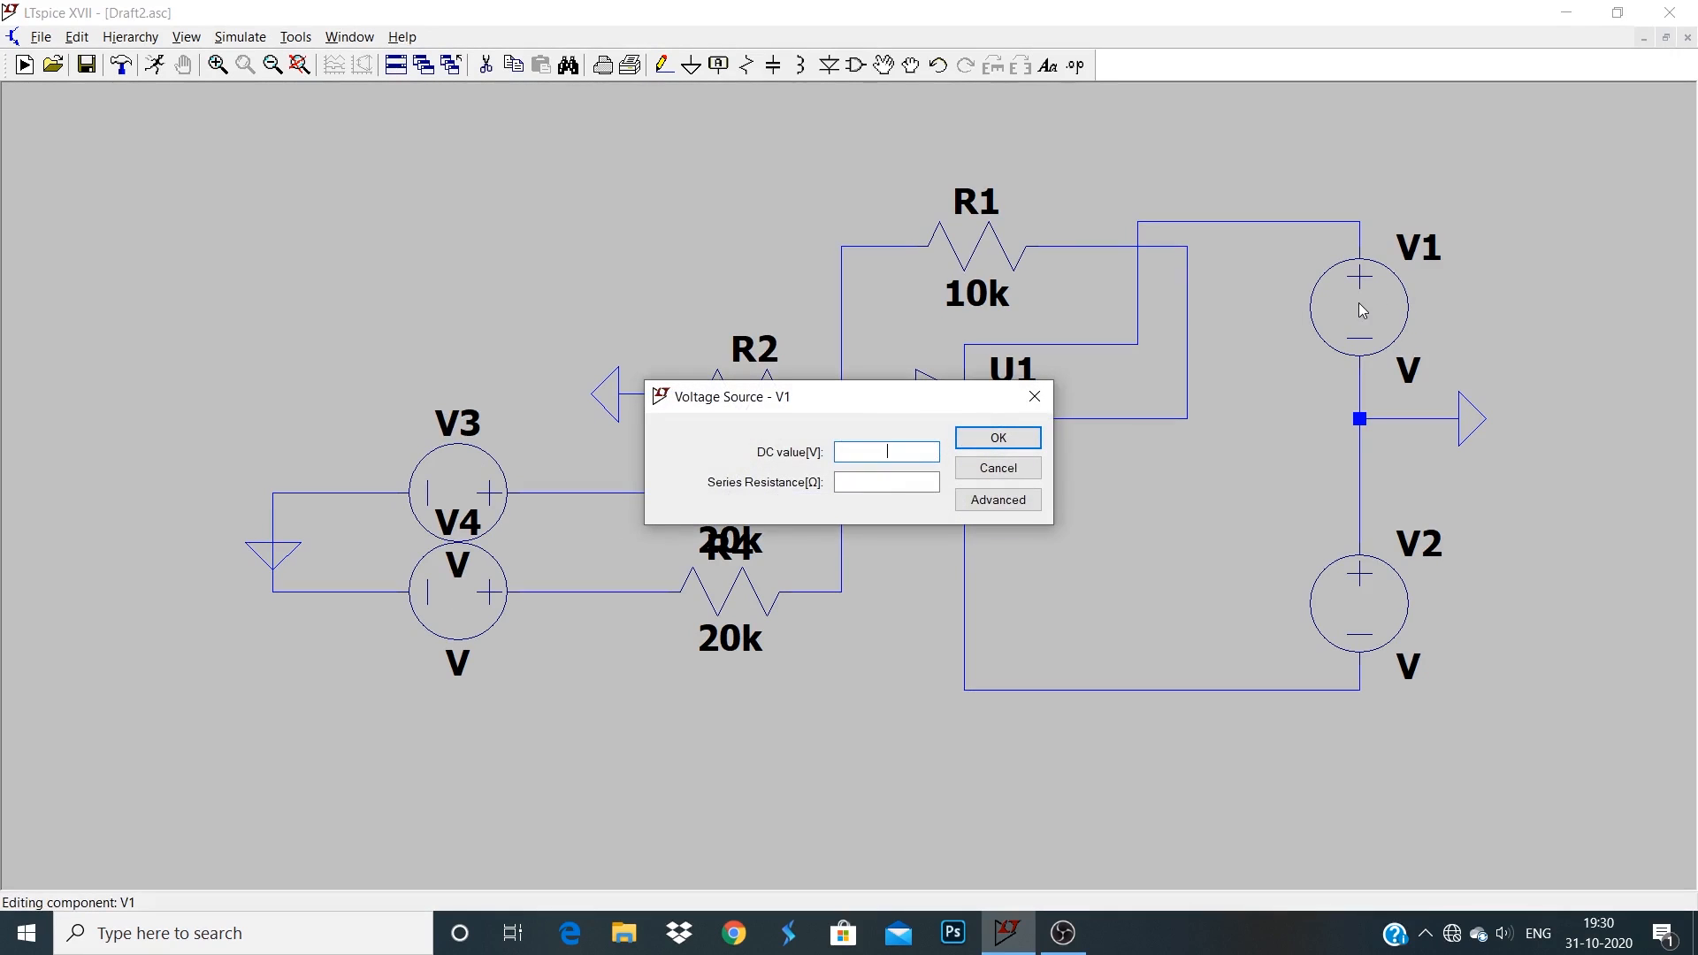
Confirm V1 at 15 V and set input sources V3 to 3 V and V4 to 4 V.
click(994, 437)
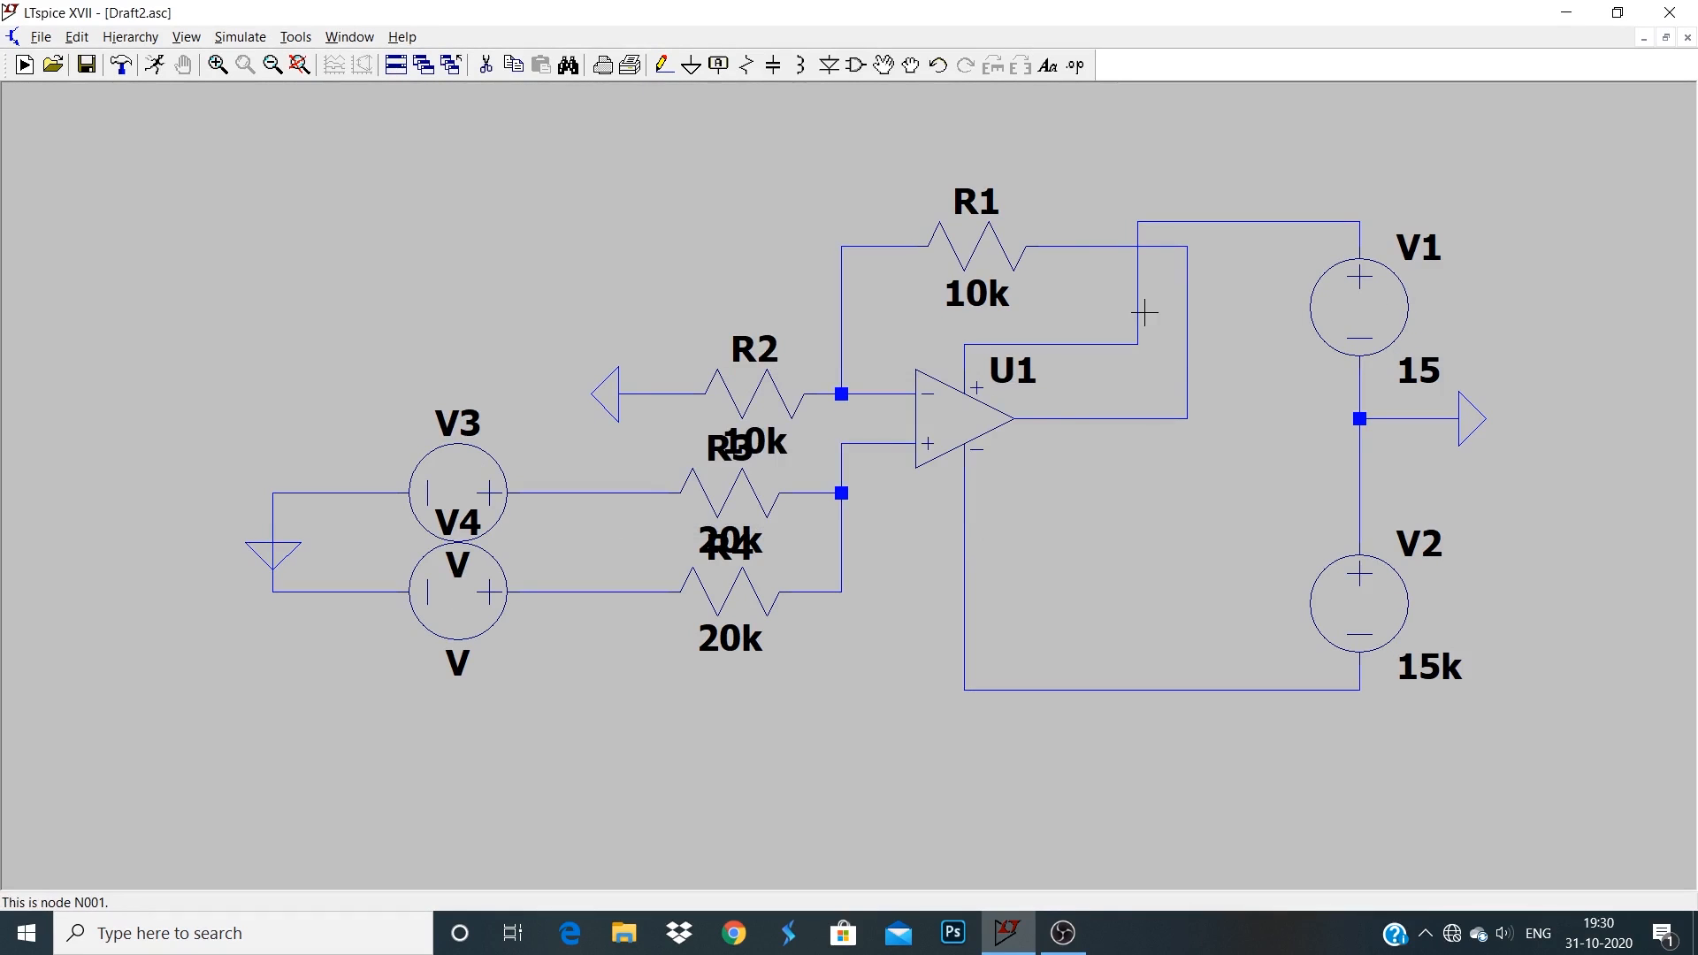
mouse_move(800, 435)
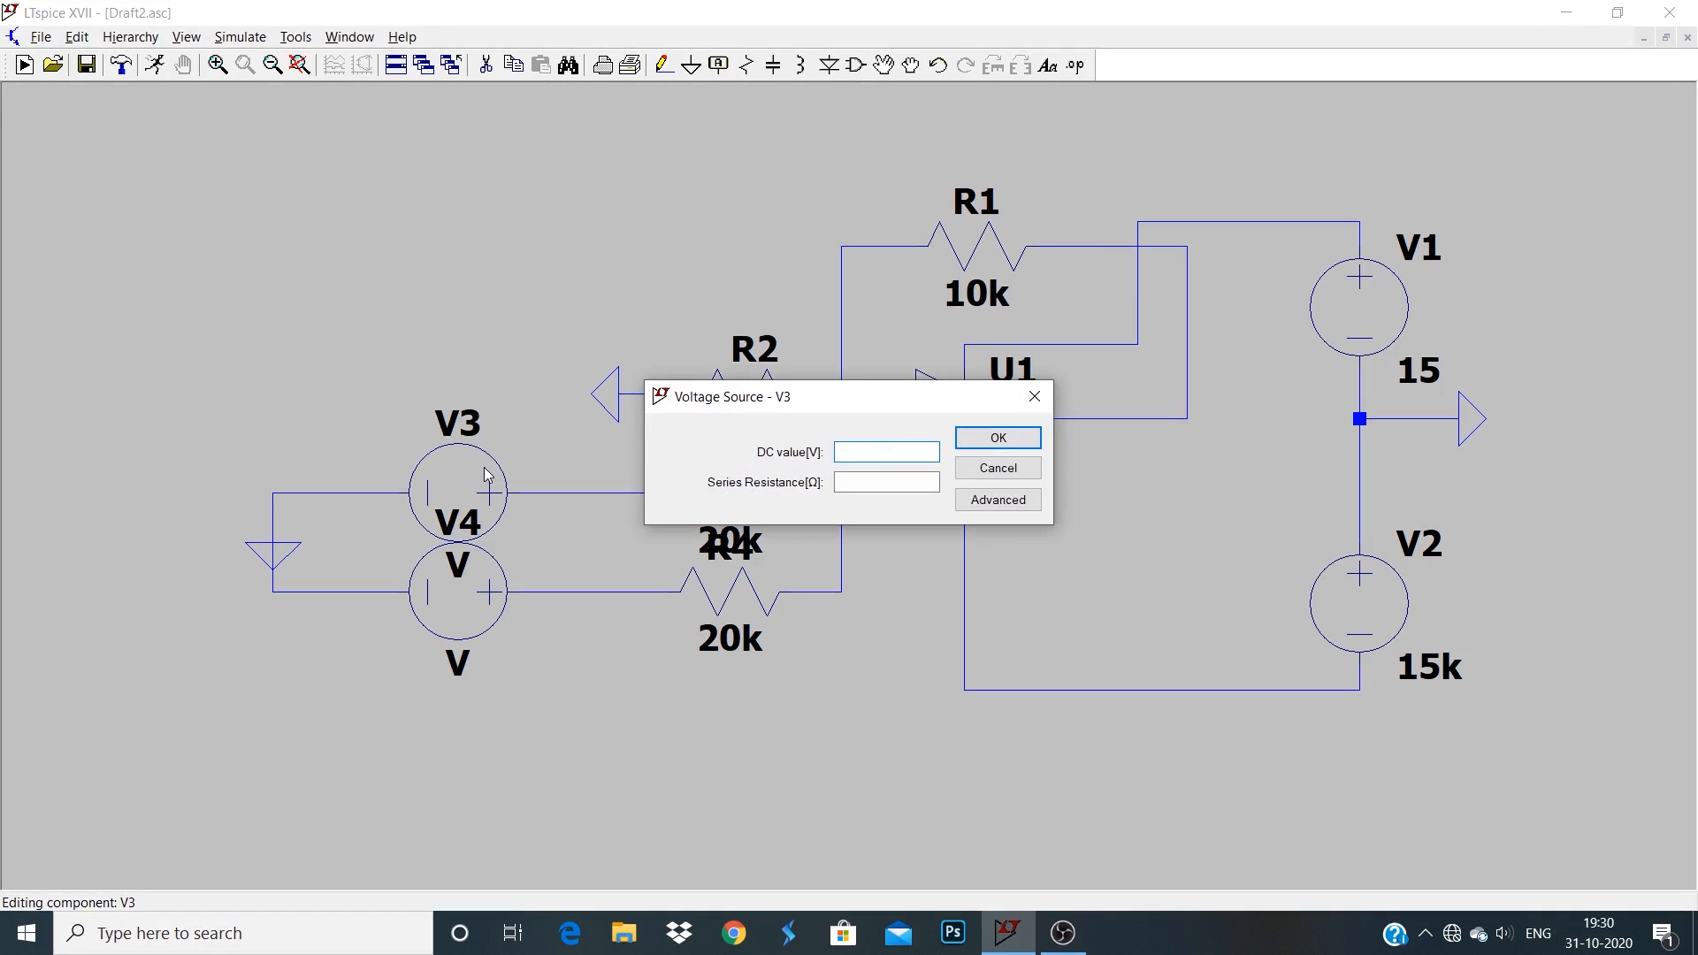
text(3)
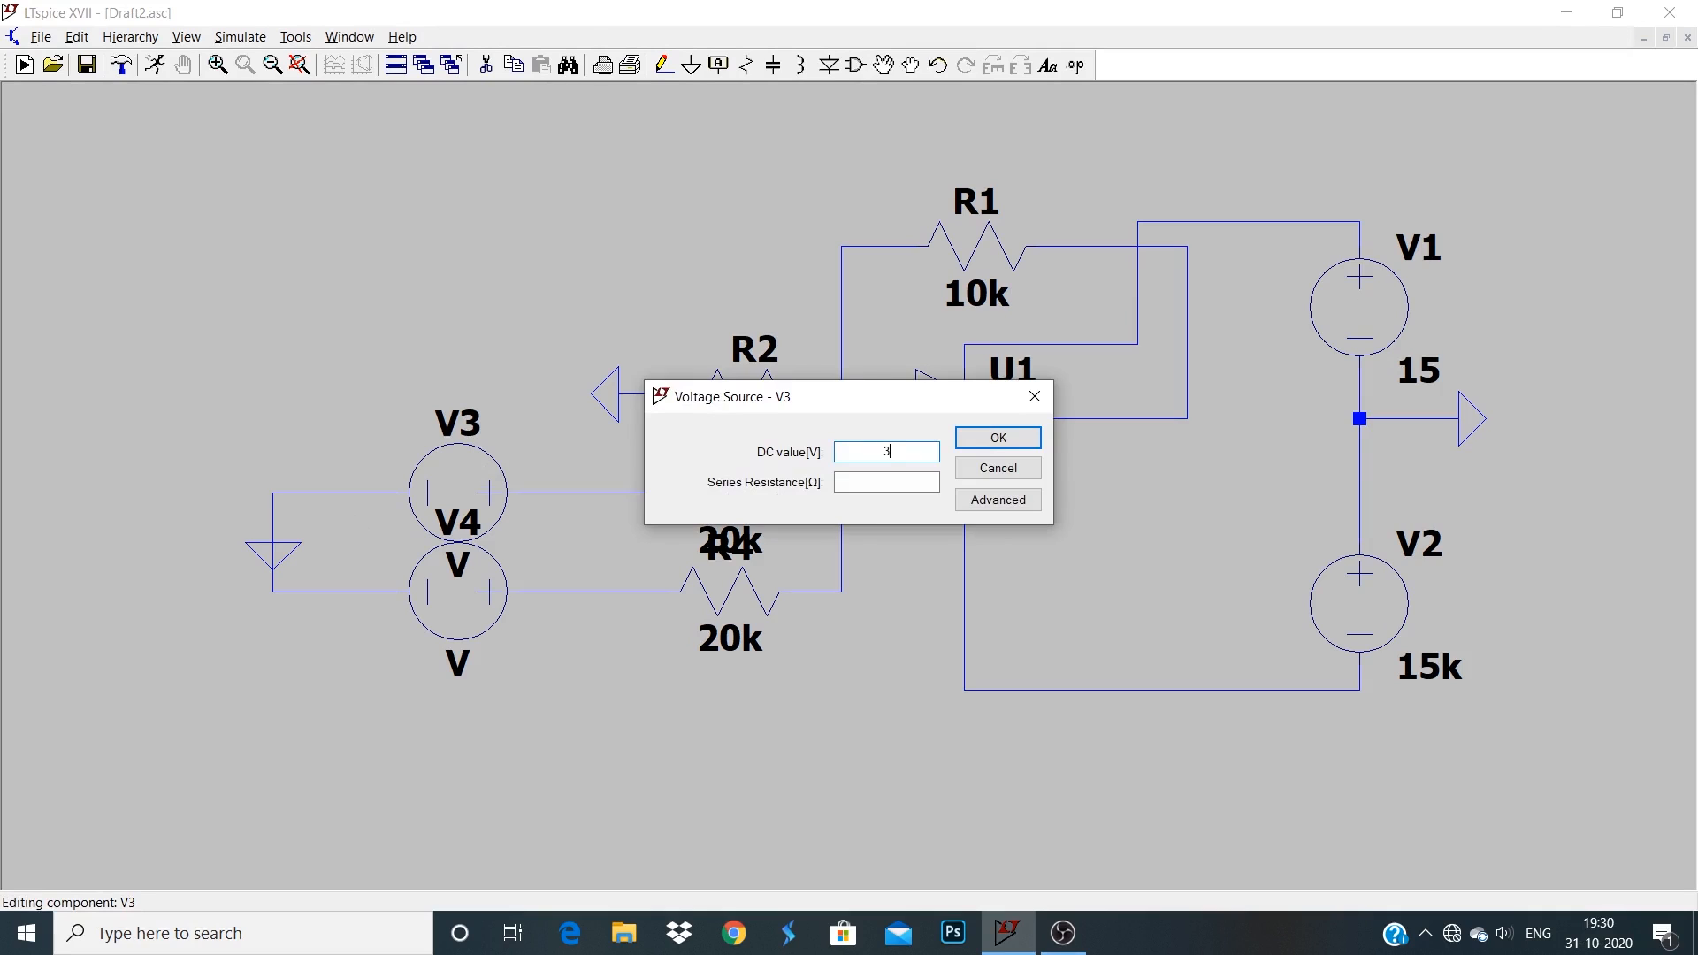
click(994, 438)
text(4)
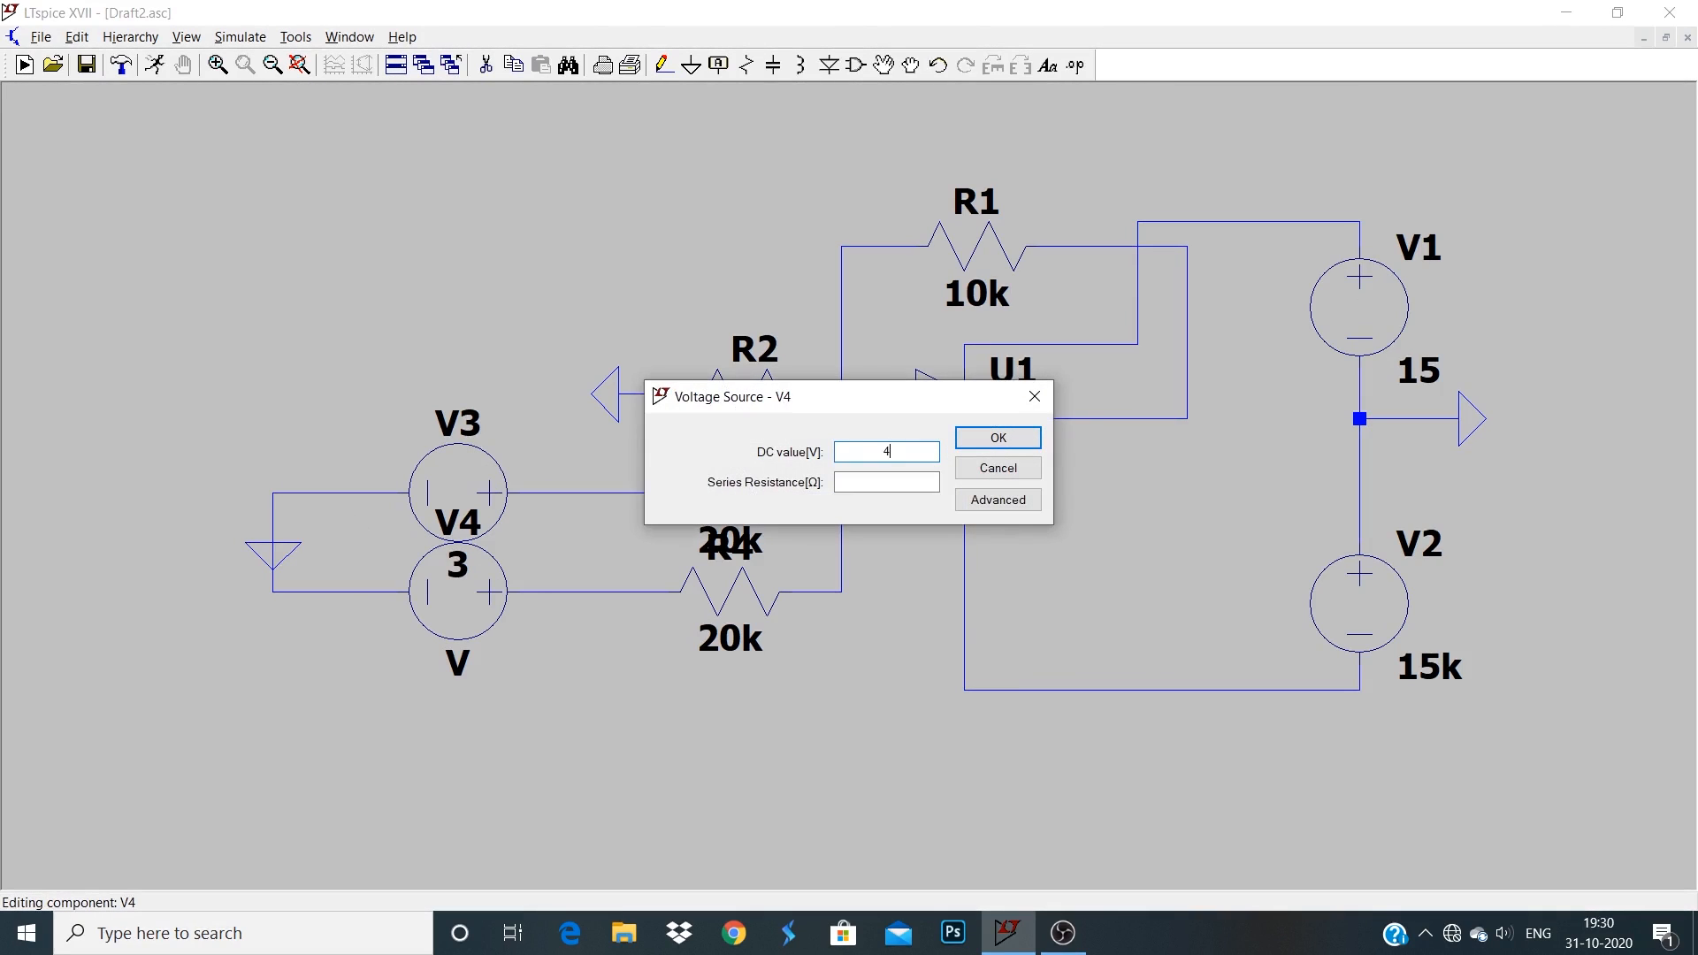
click(994, 438)
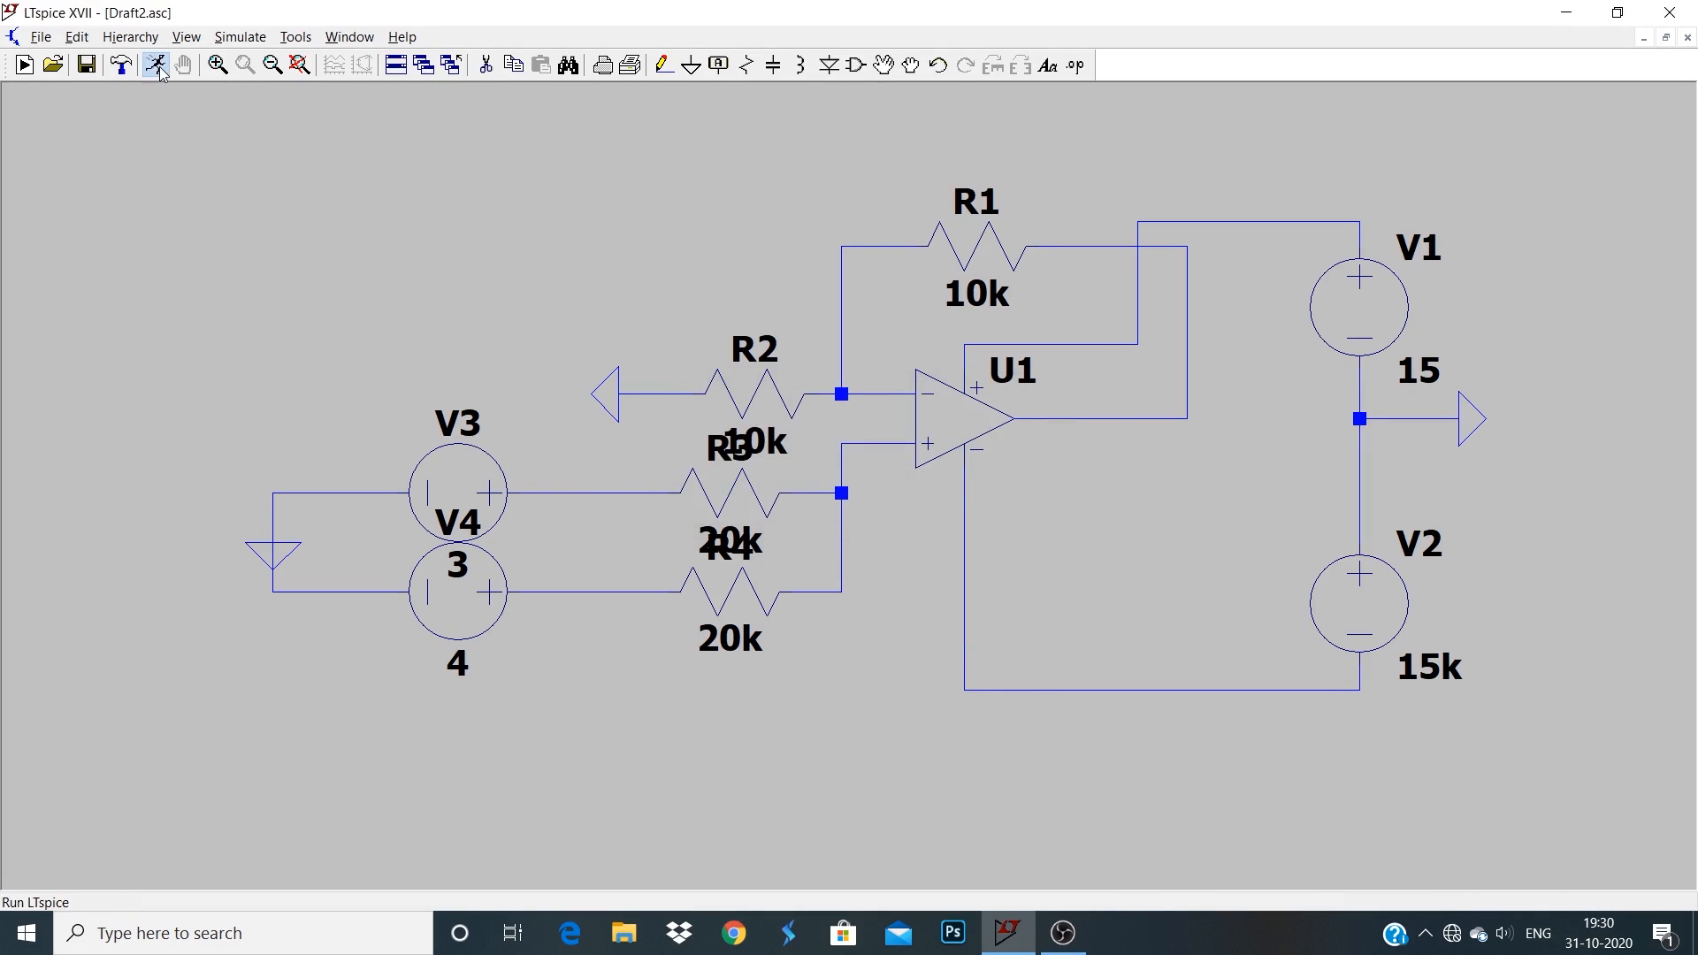
Run a transient analysis with stop time 10 s, saving from 0 s, maximum timestep 1 s.
click(156, 64)
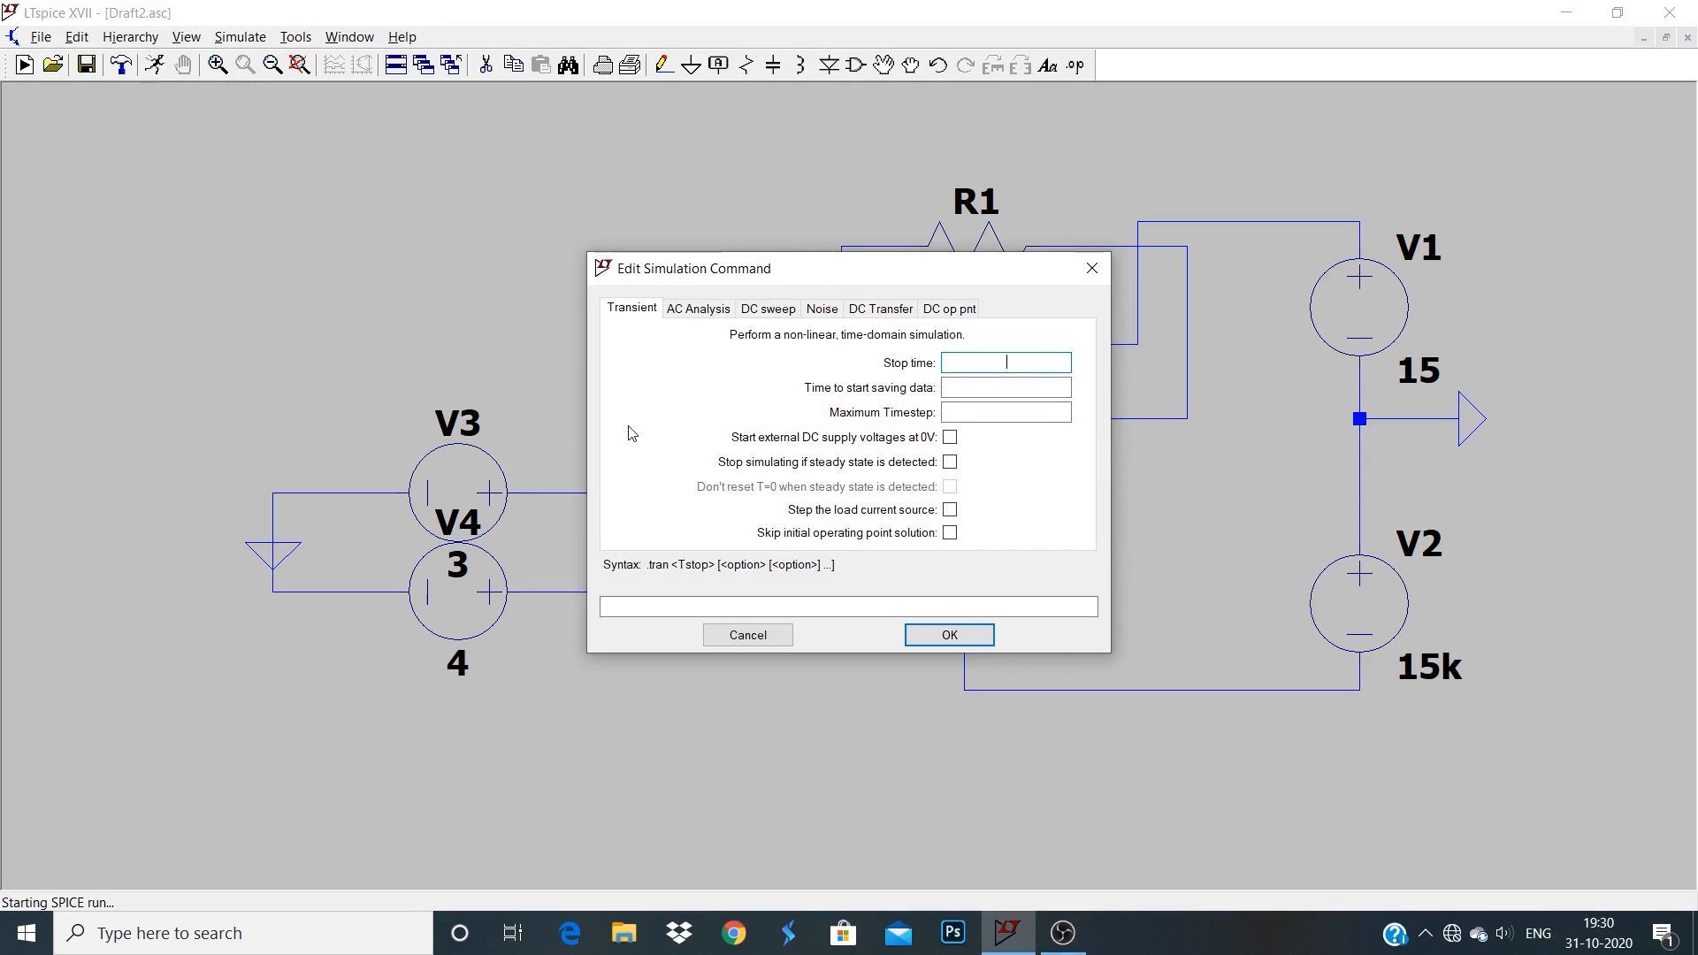
text(10)
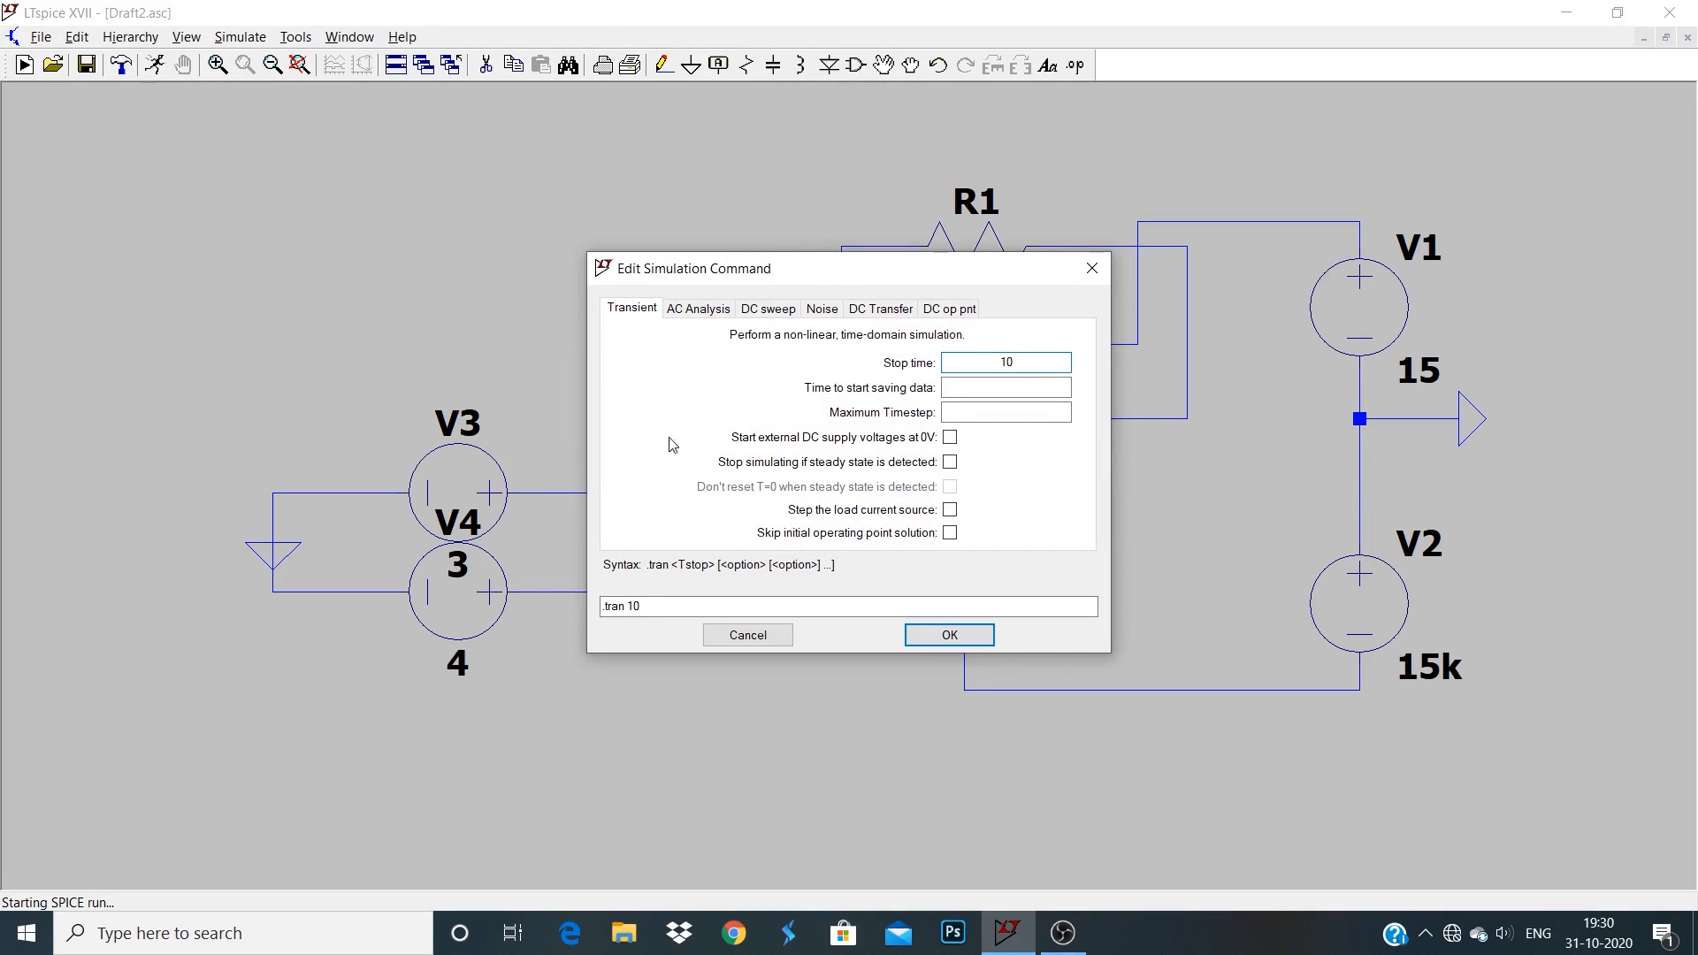
click(1004, 386)
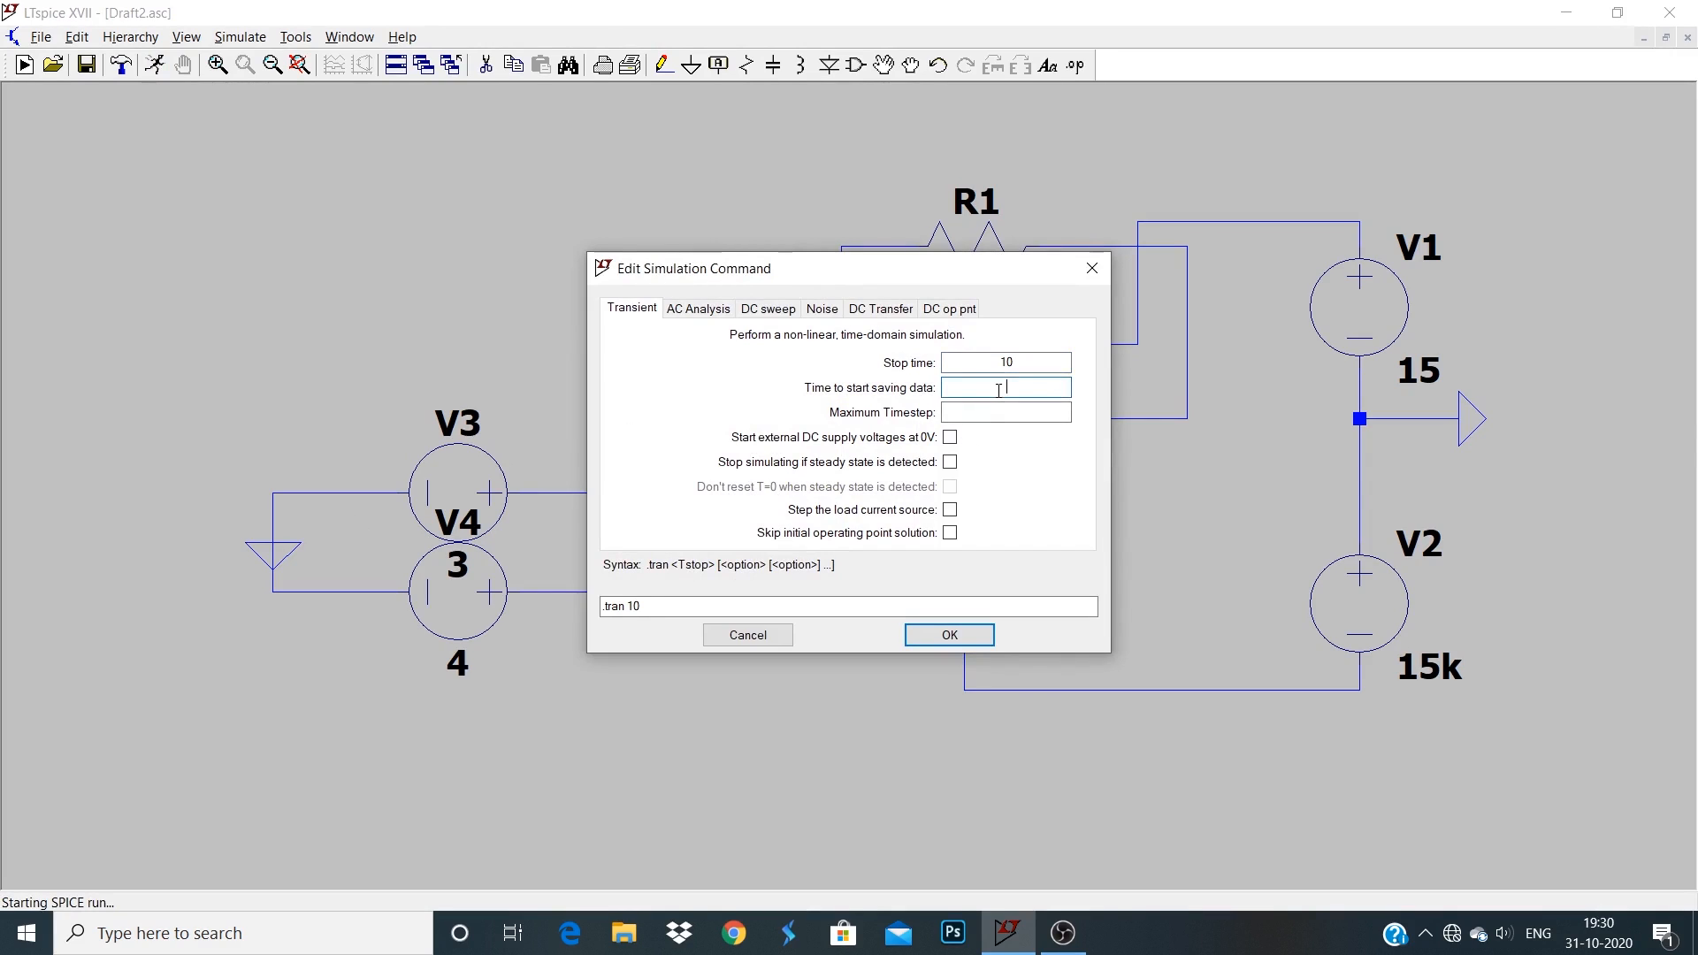
text(0)
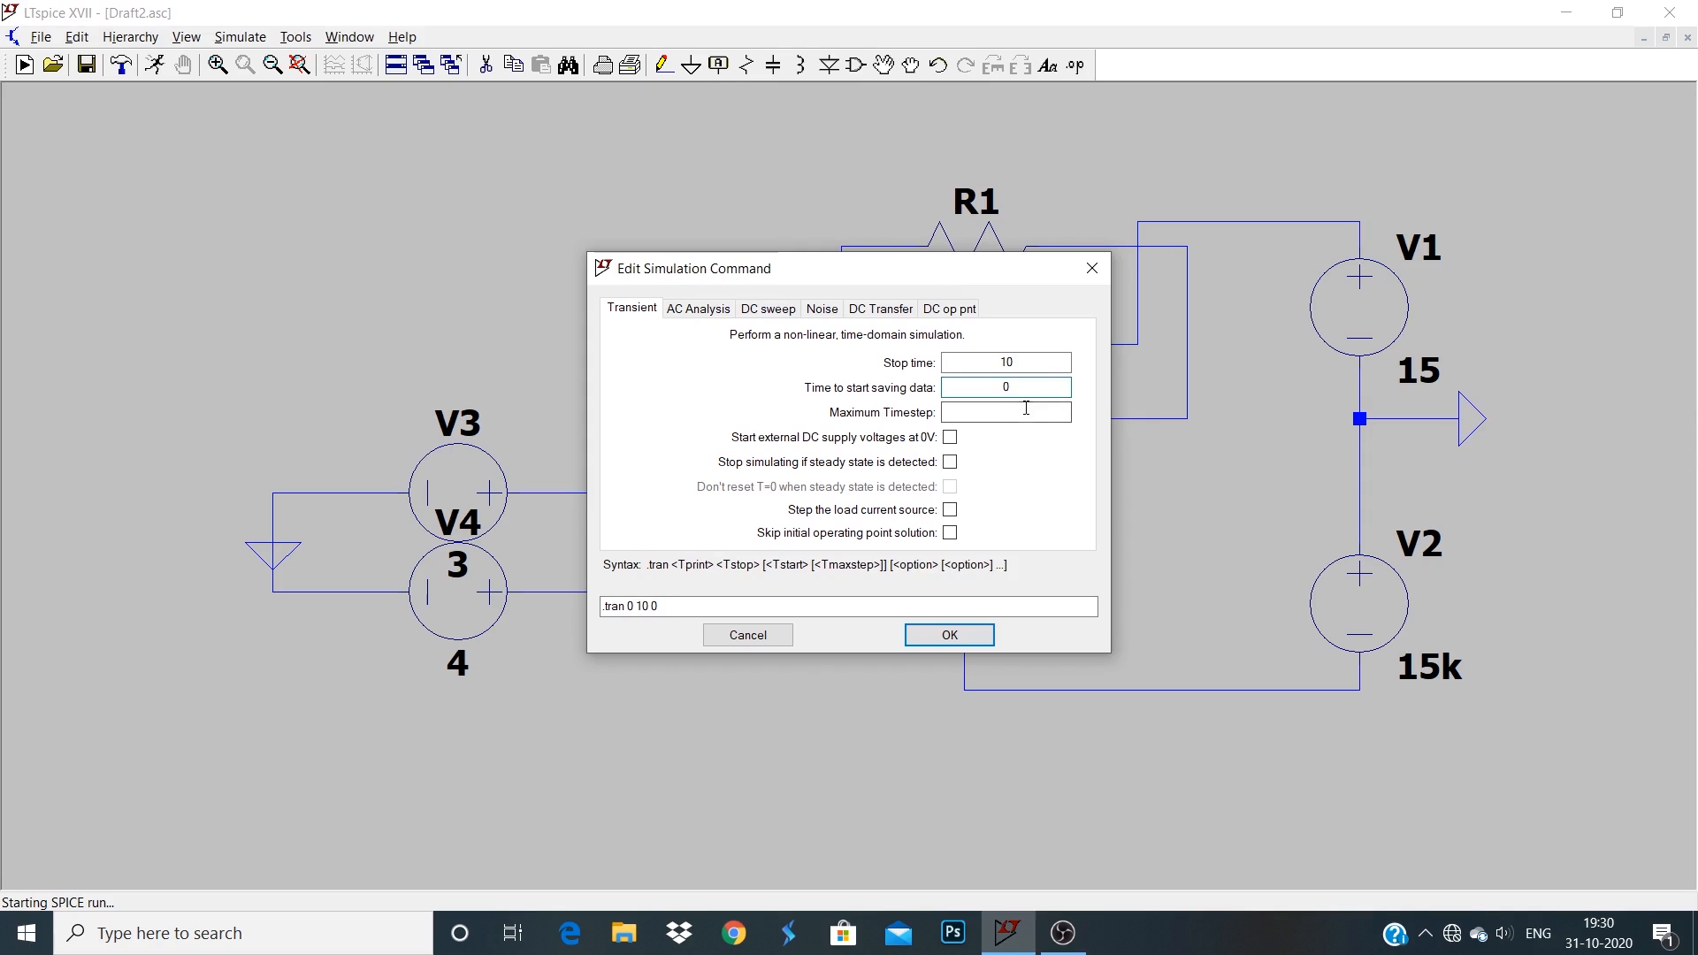
text(1)
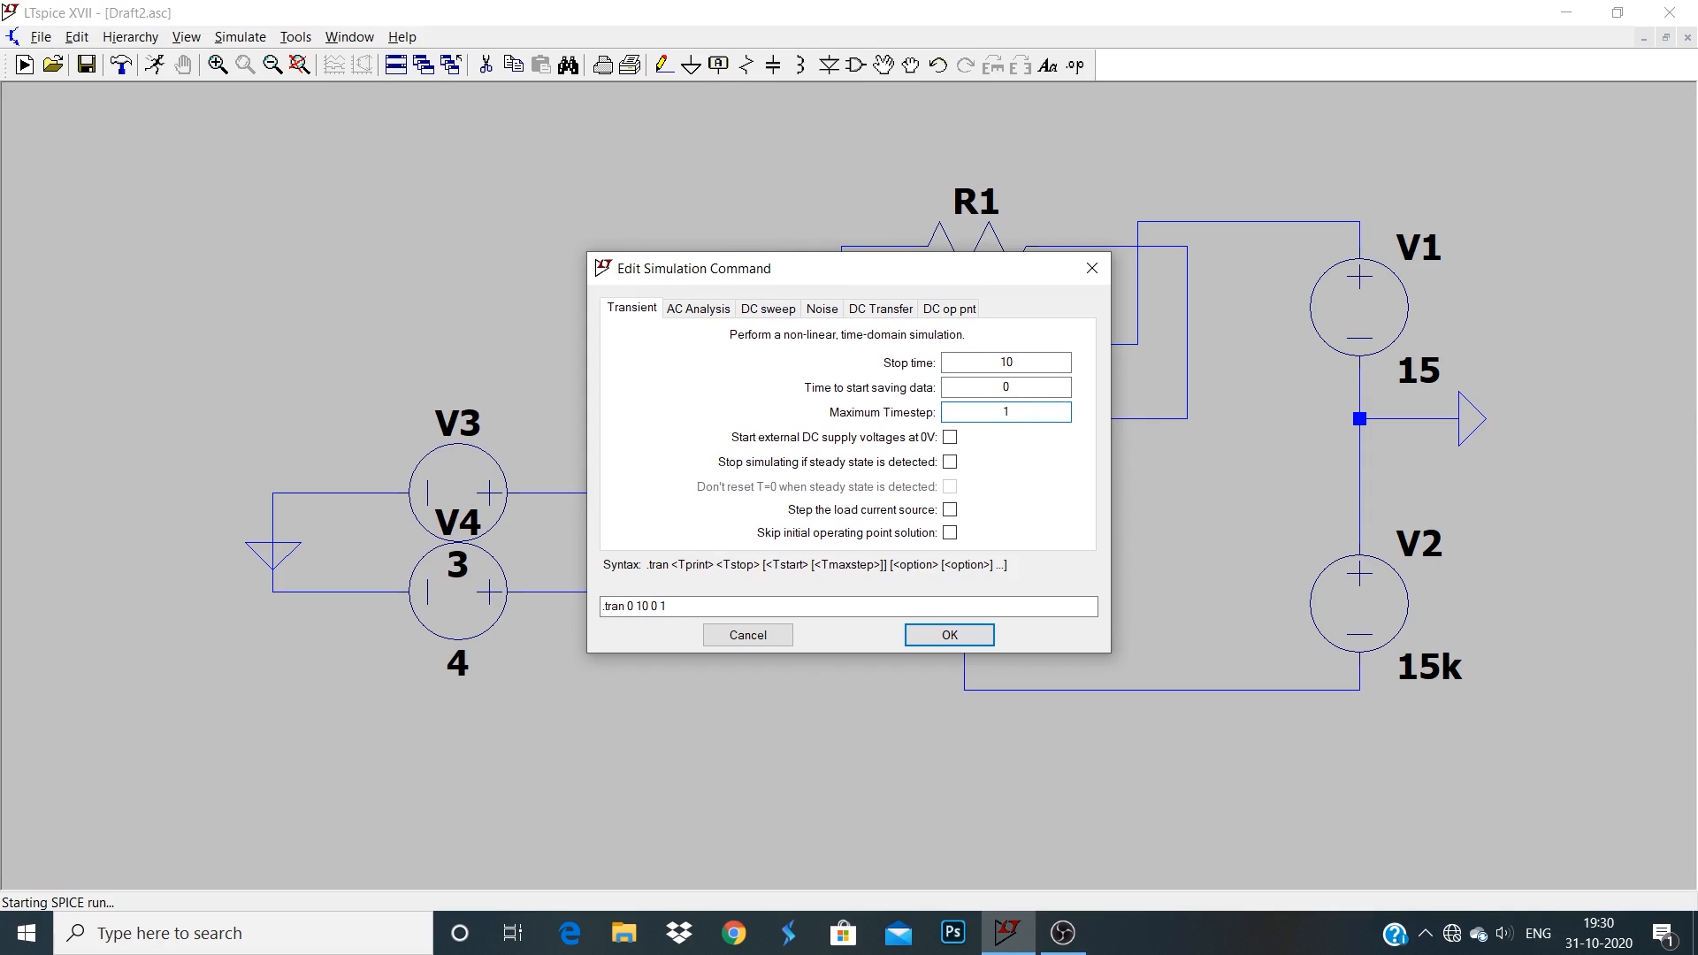
click(947, 633)
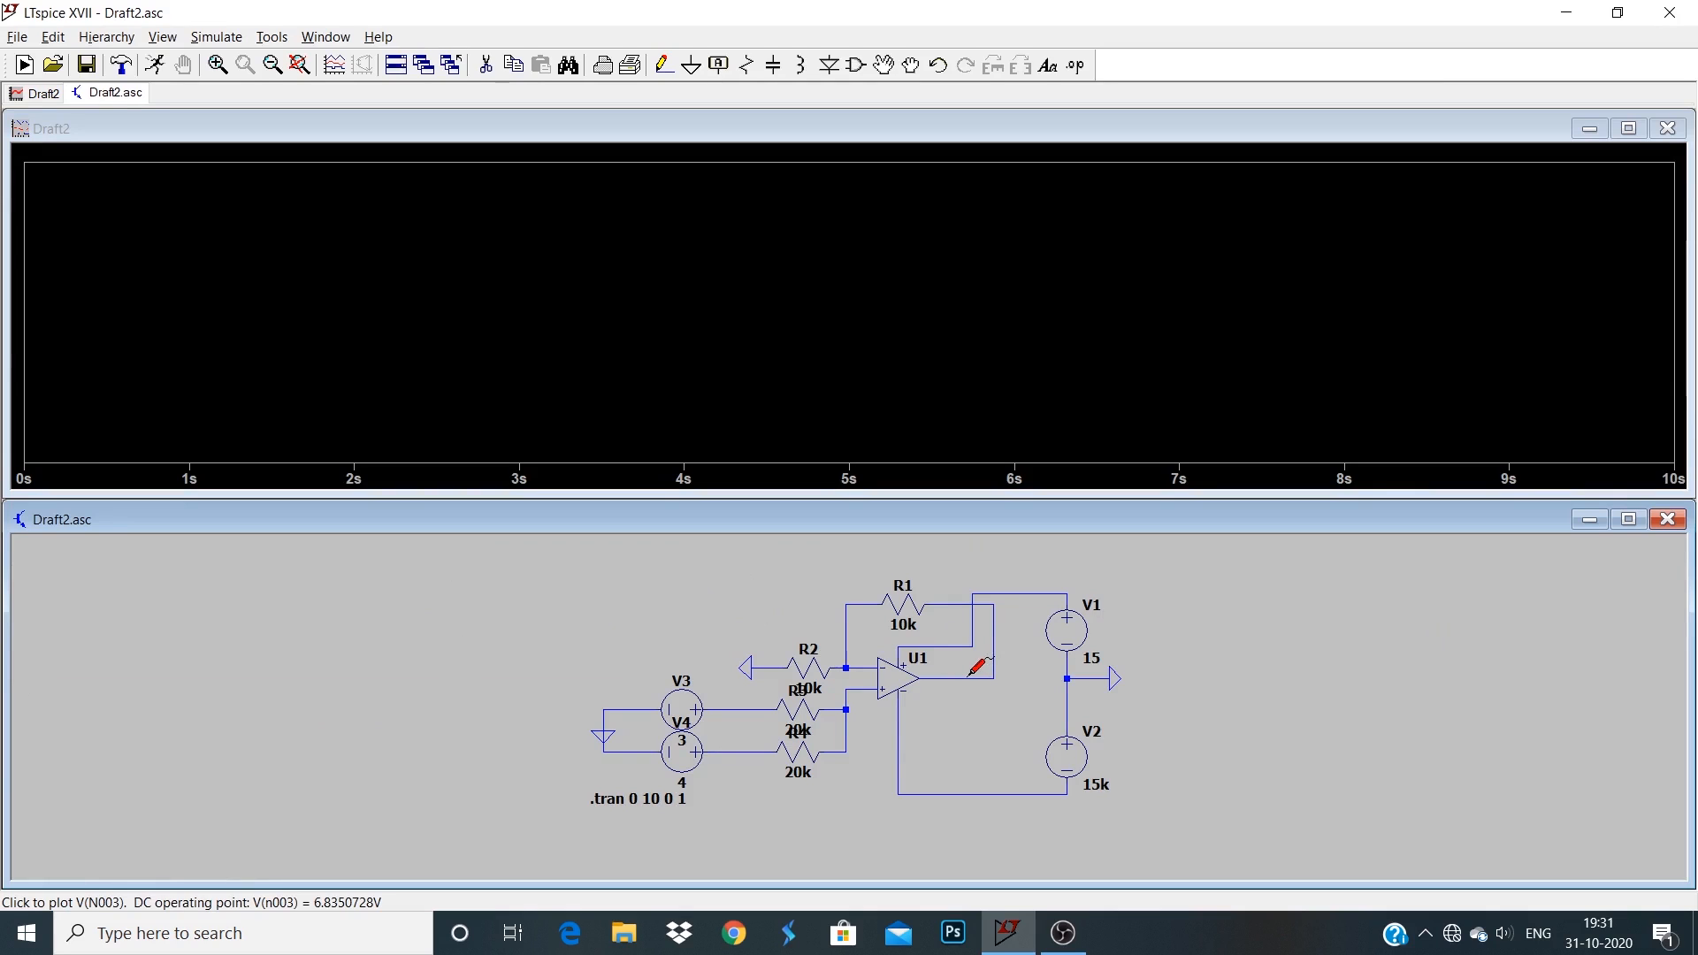
Close the blank waveform plot and maximize the Draft2.asc schematic window.
click(970, 666)
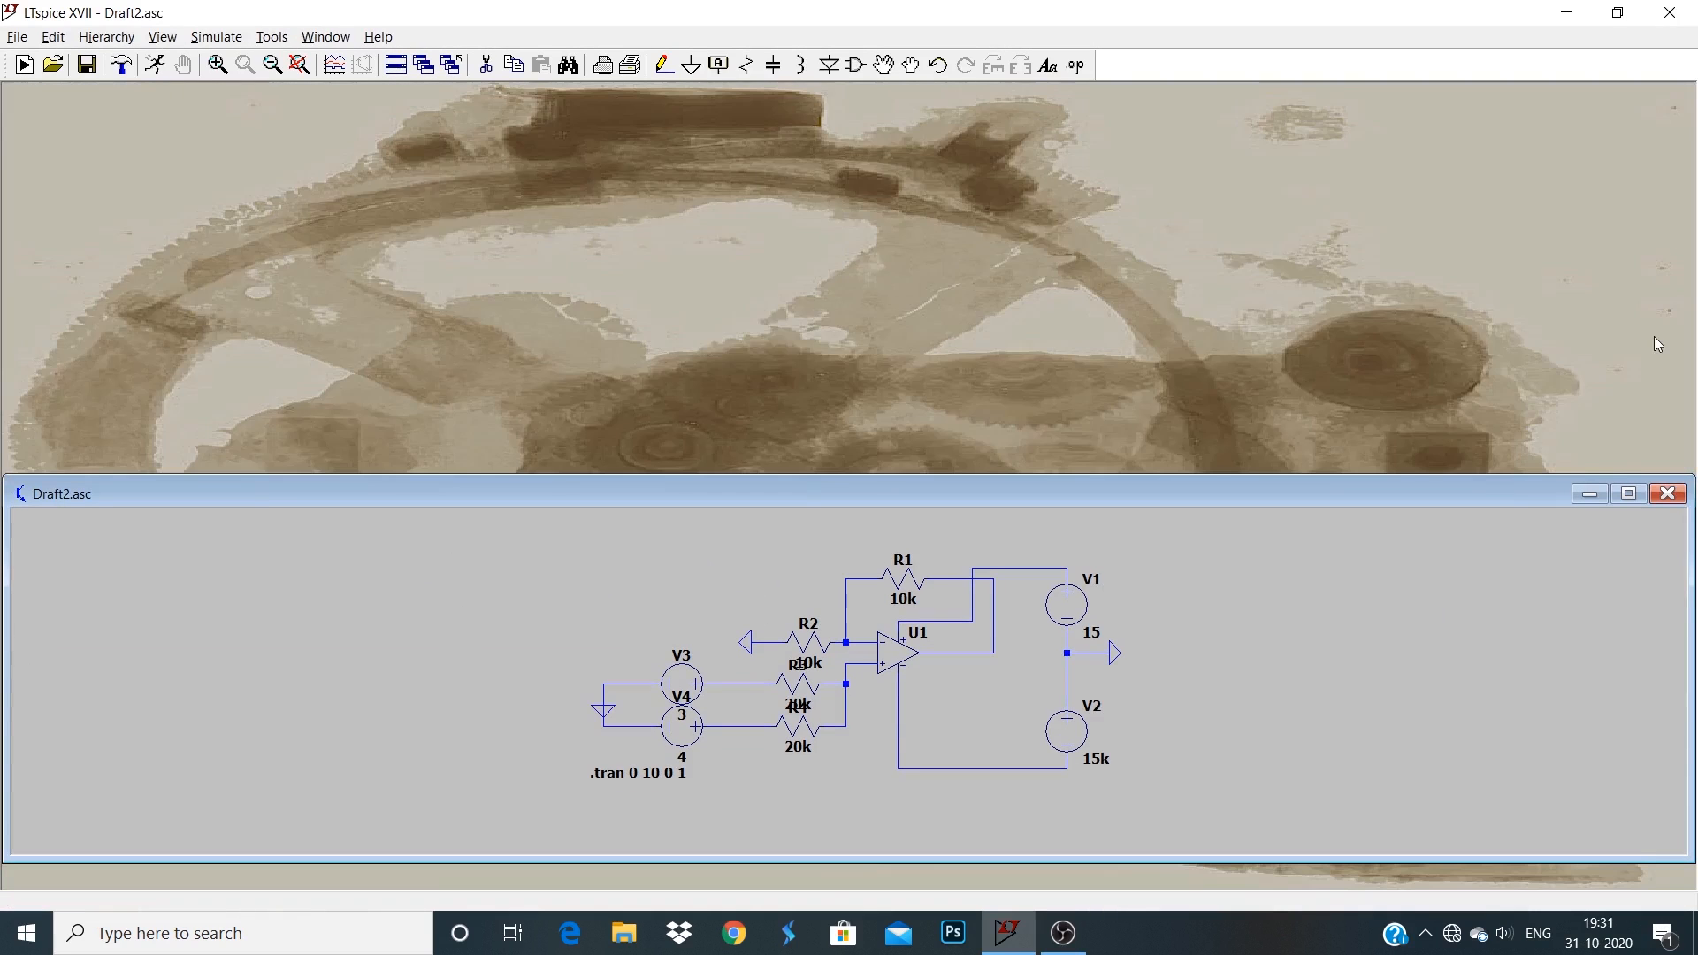
click(1627, 493)
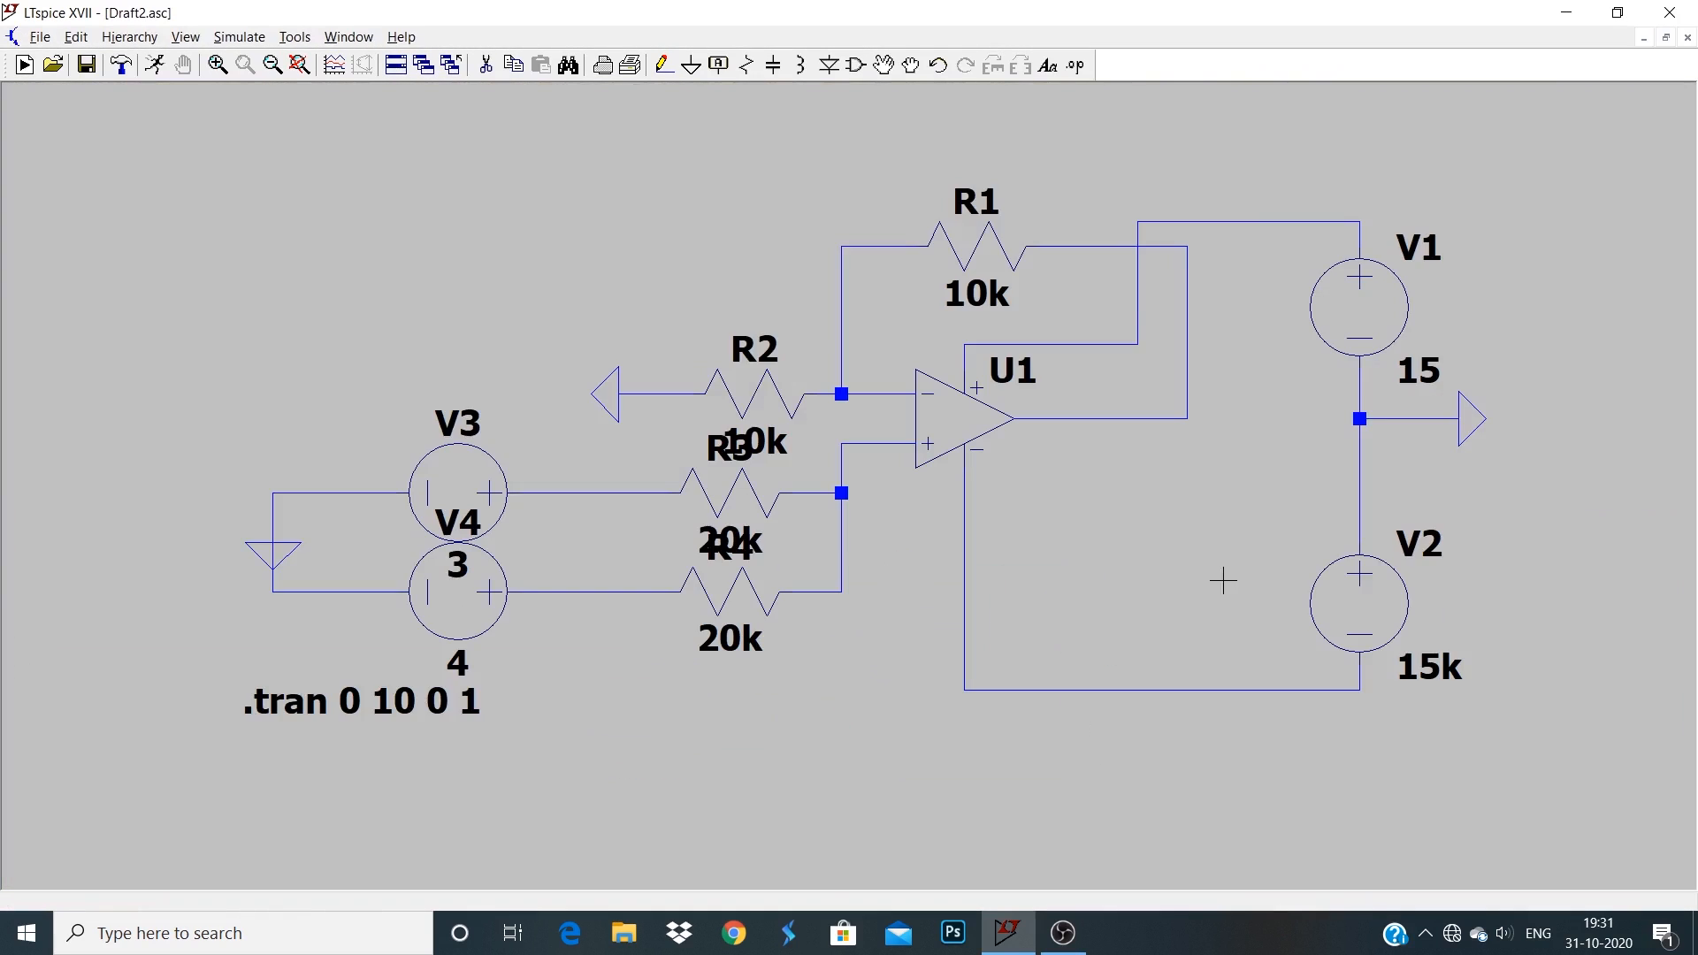
Change V2's DC value from 15k to 15 V so both rails read 15.
double_click(1356, 603)
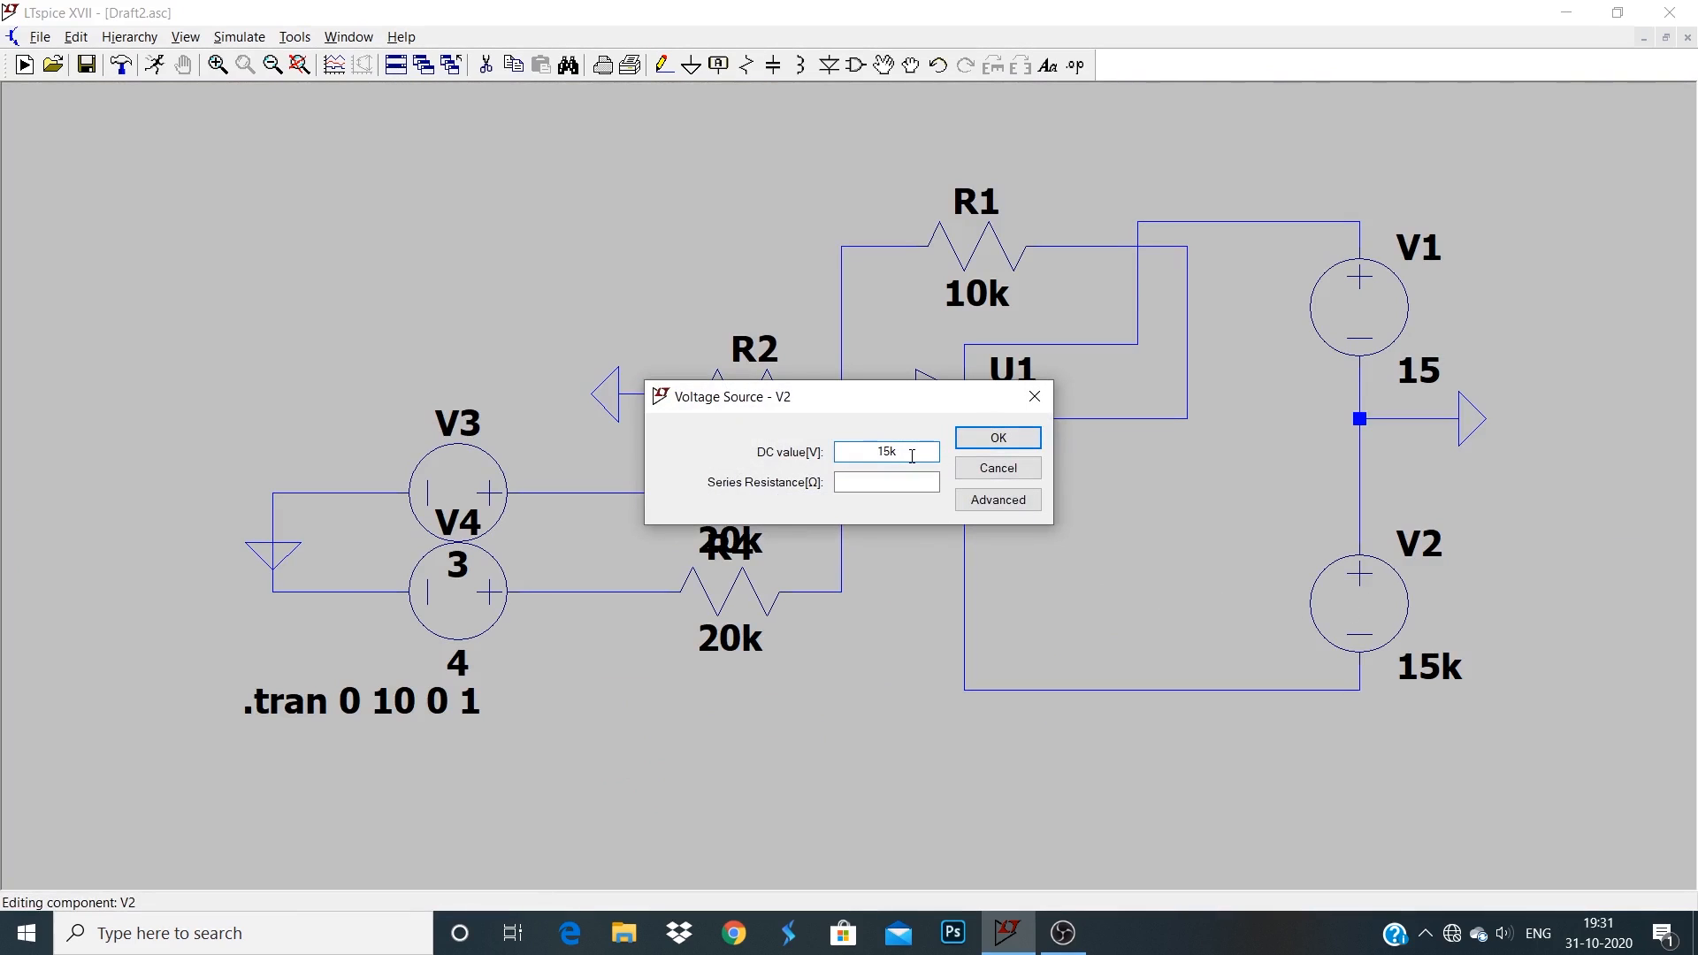
click(994, 438)
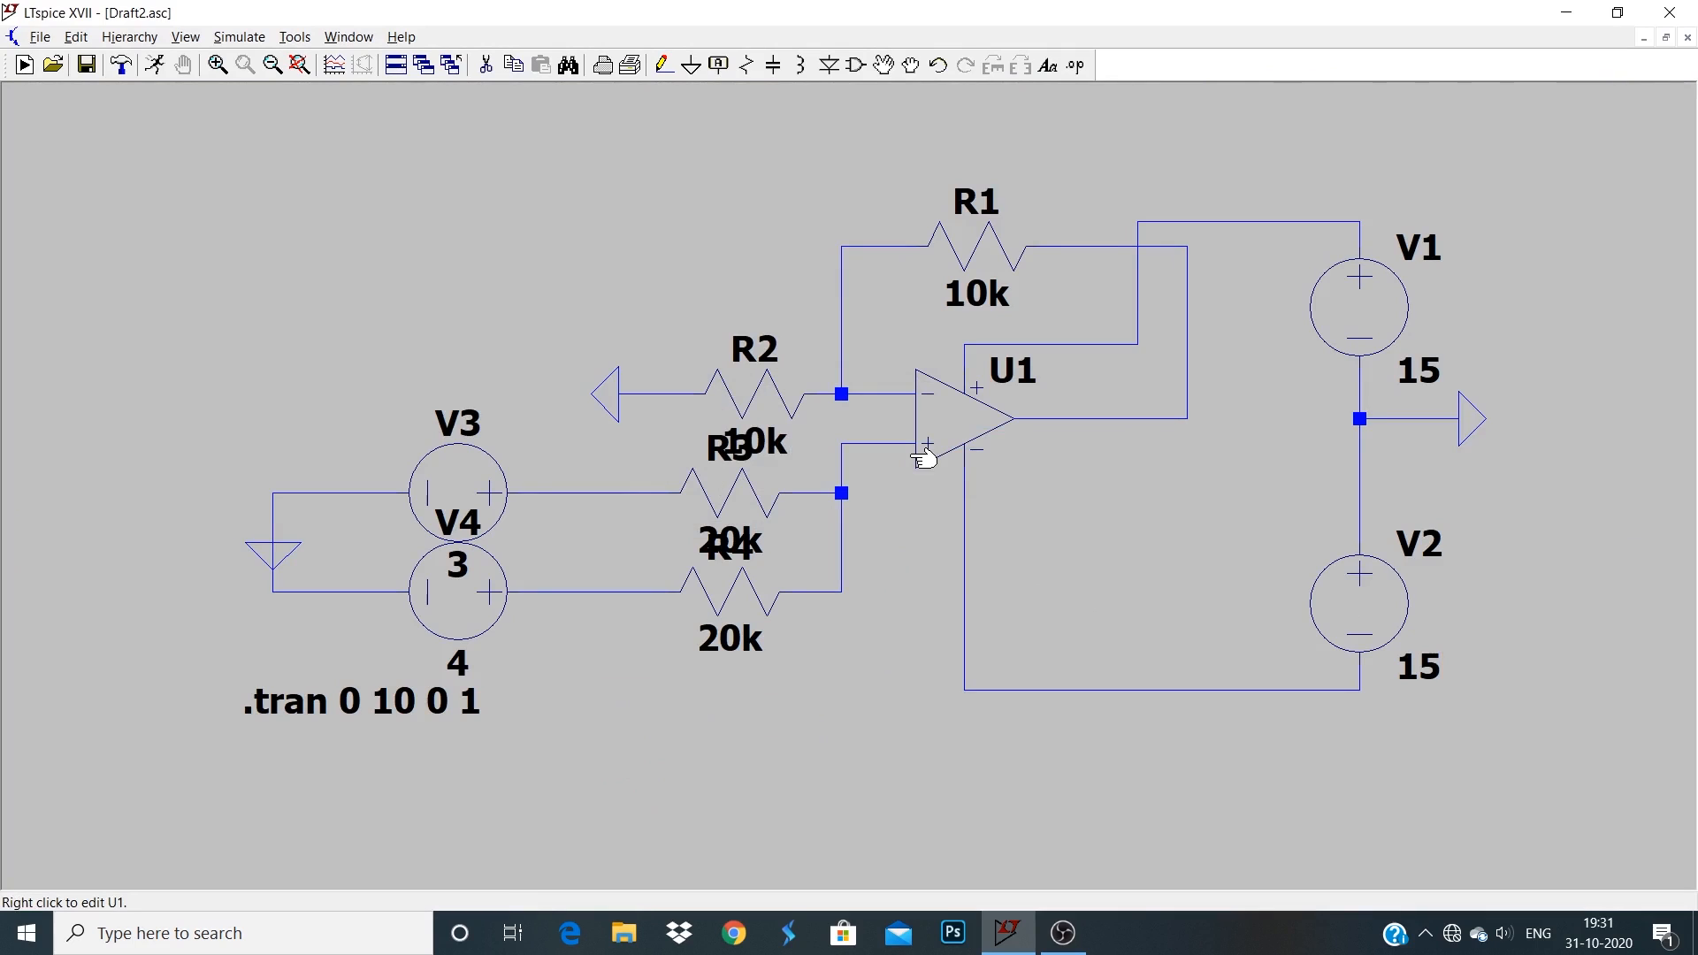
mouse_move(151, 65)
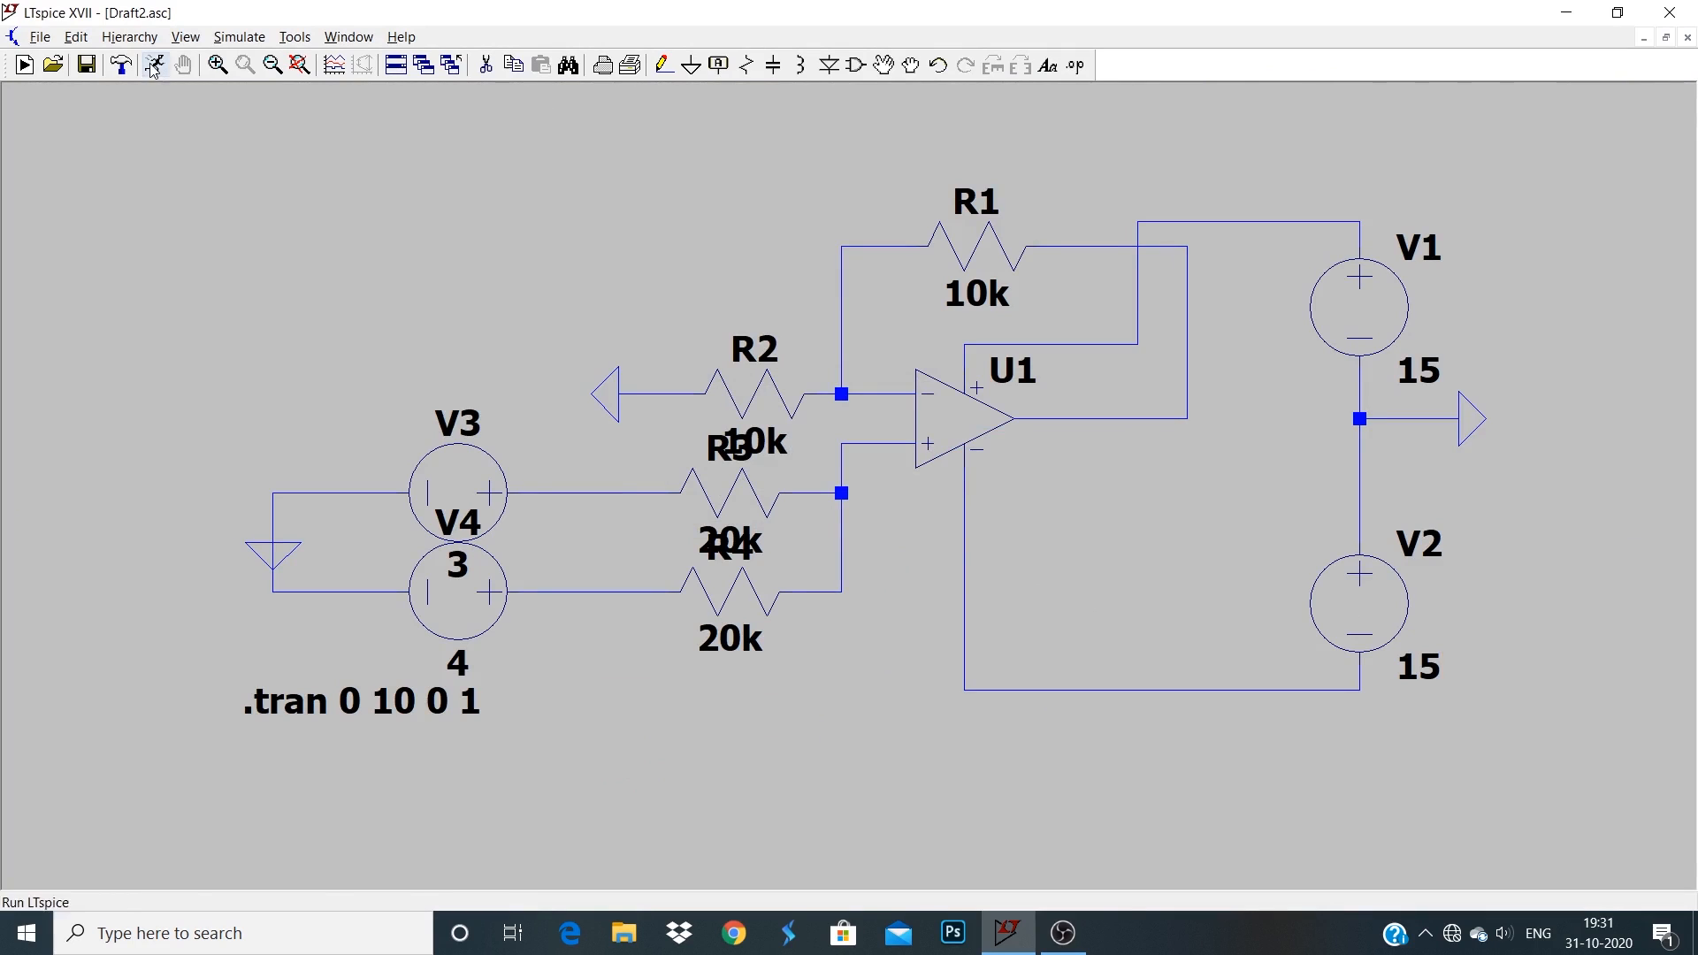
Rerun the simulation showing V(n003) flat at 7 V, then maximize the schematic.
click(24, 65)
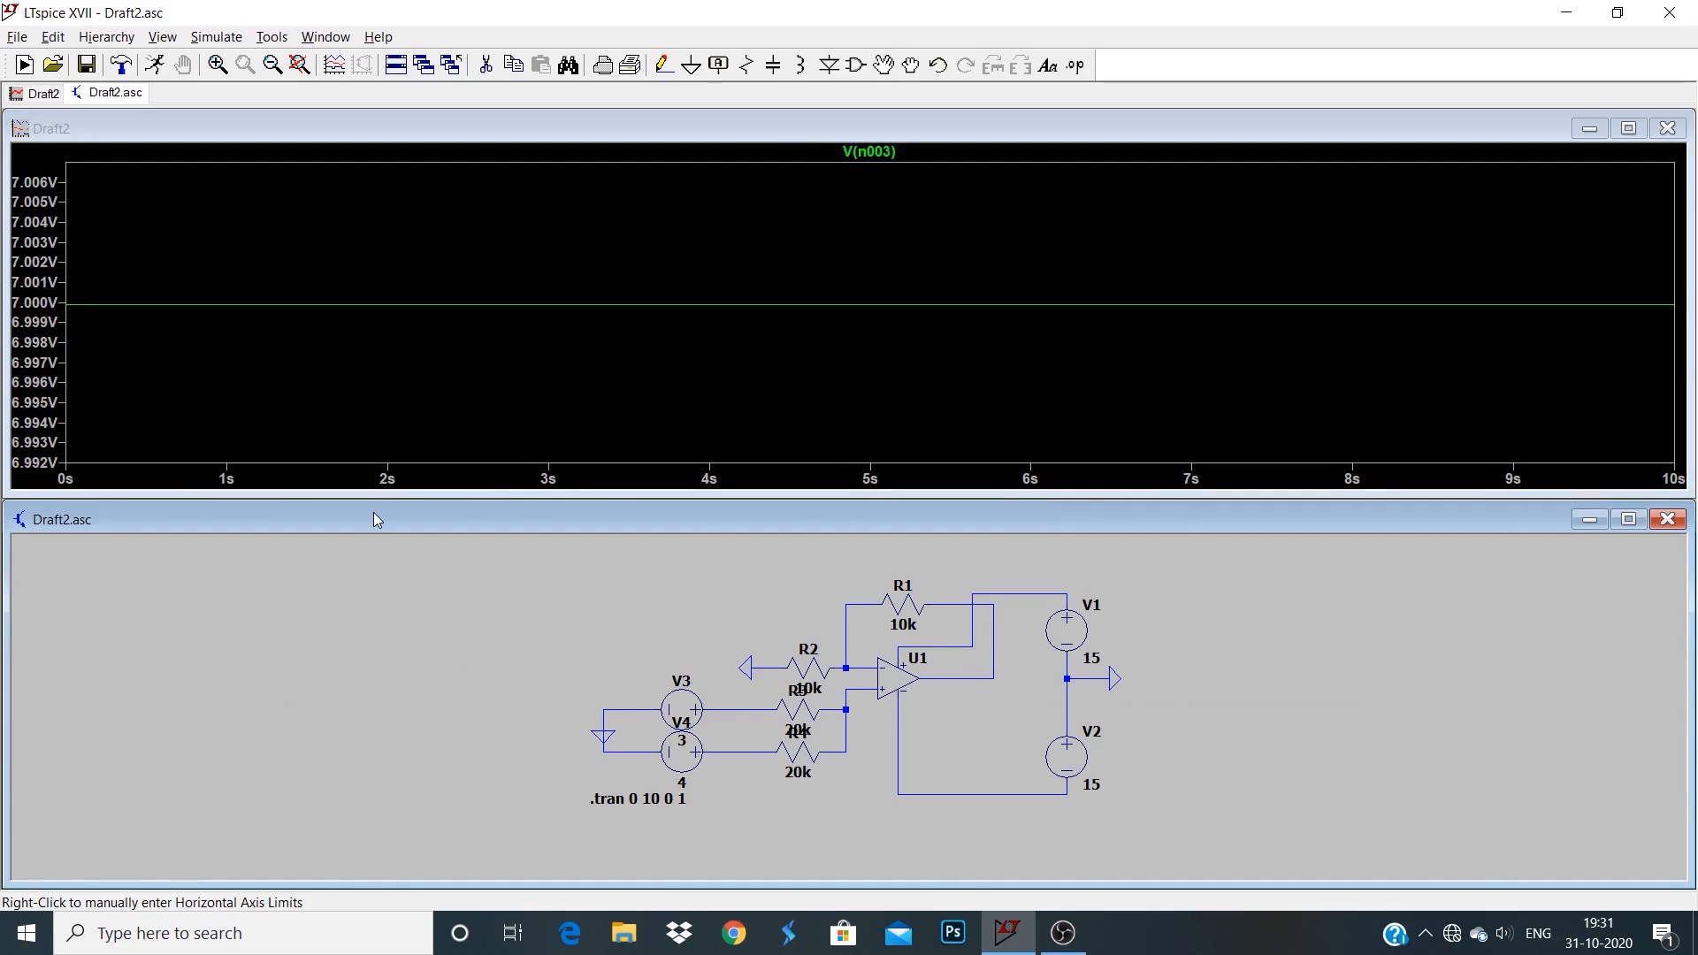
click(1626, 519)
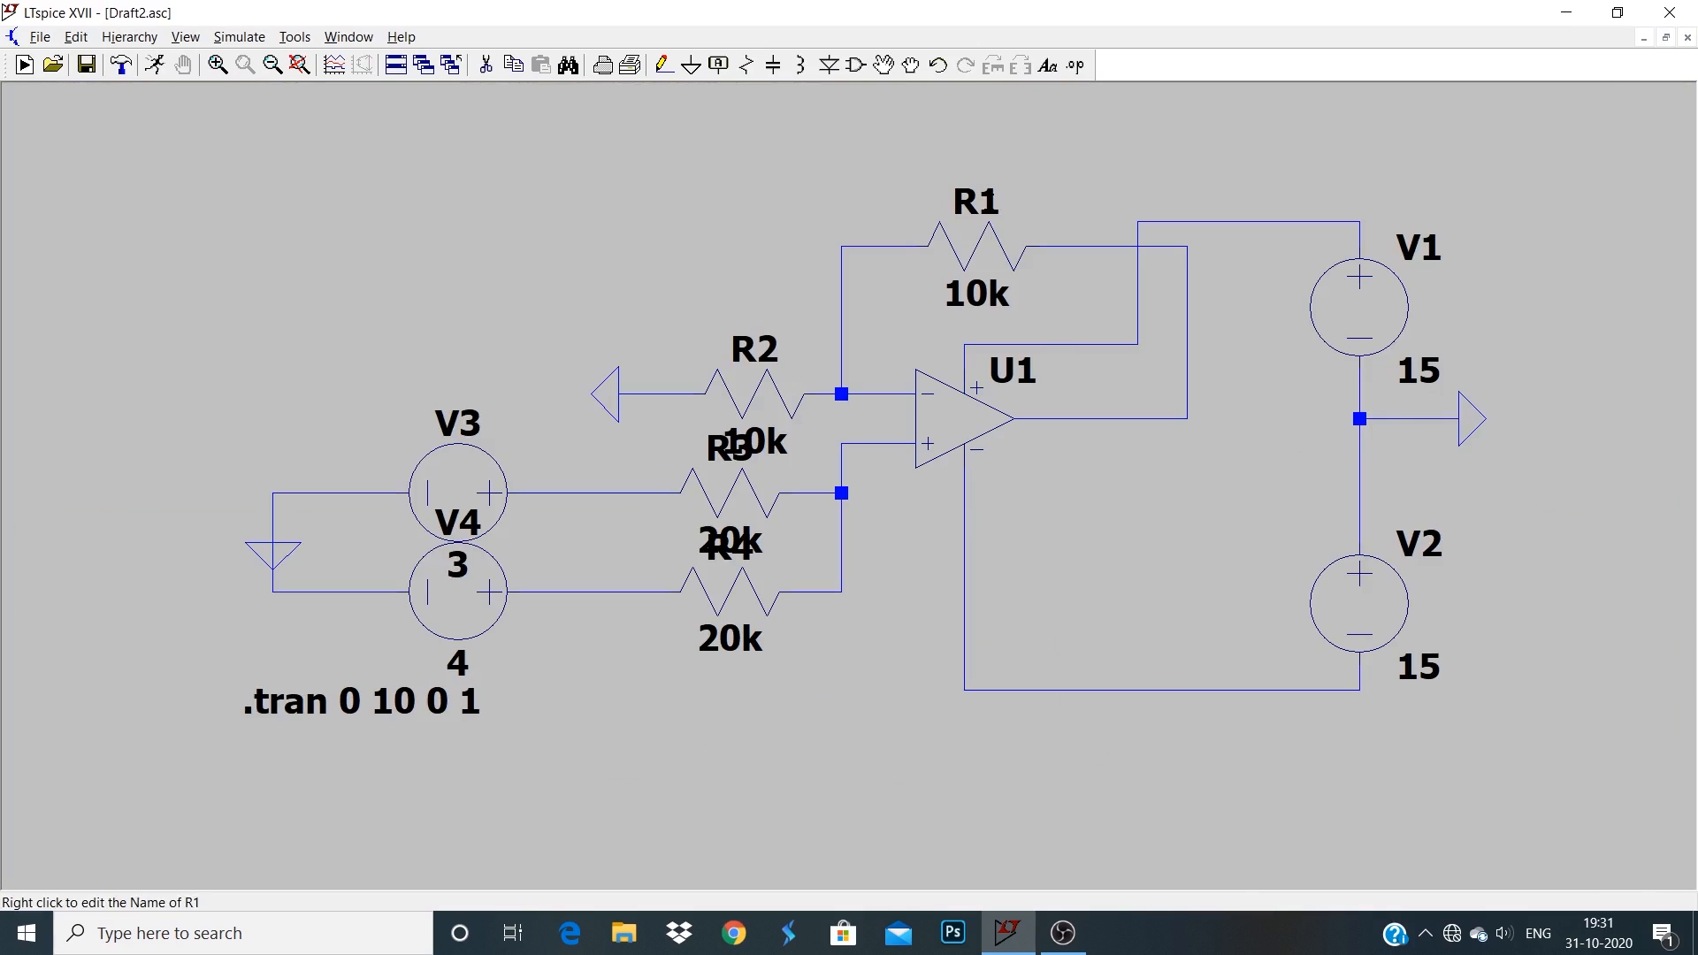